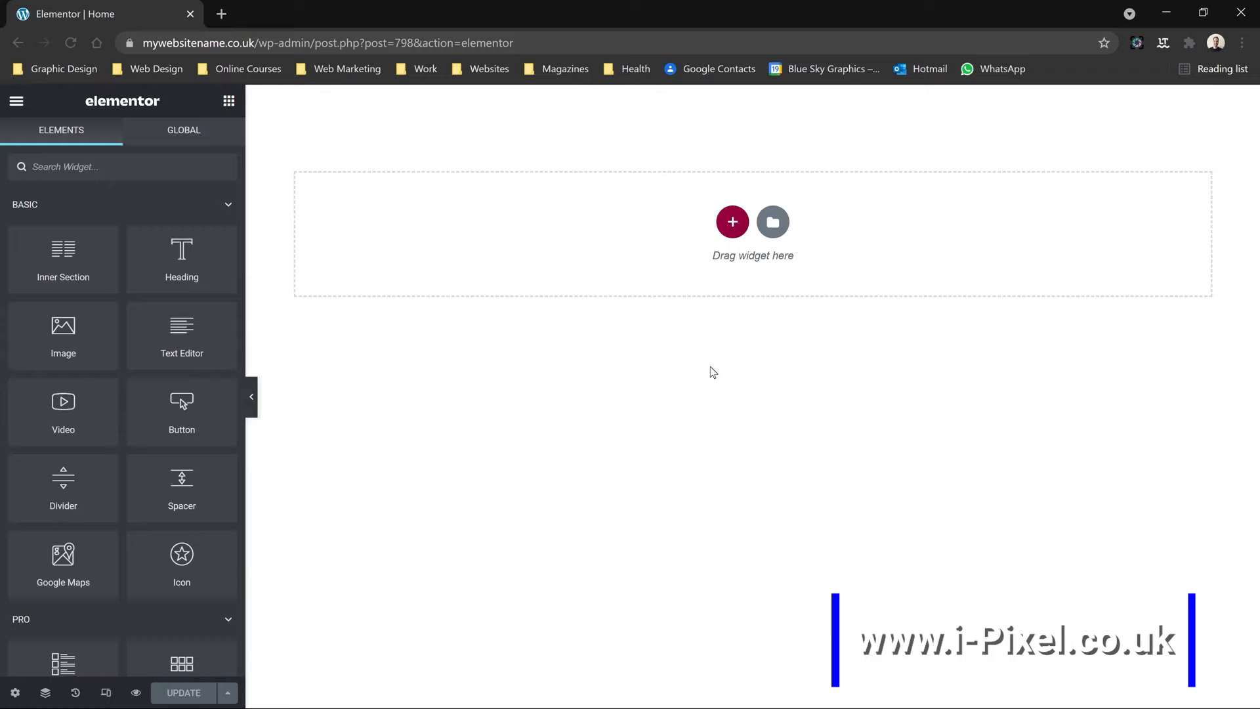
pyautogui.moveTo(687, 257)
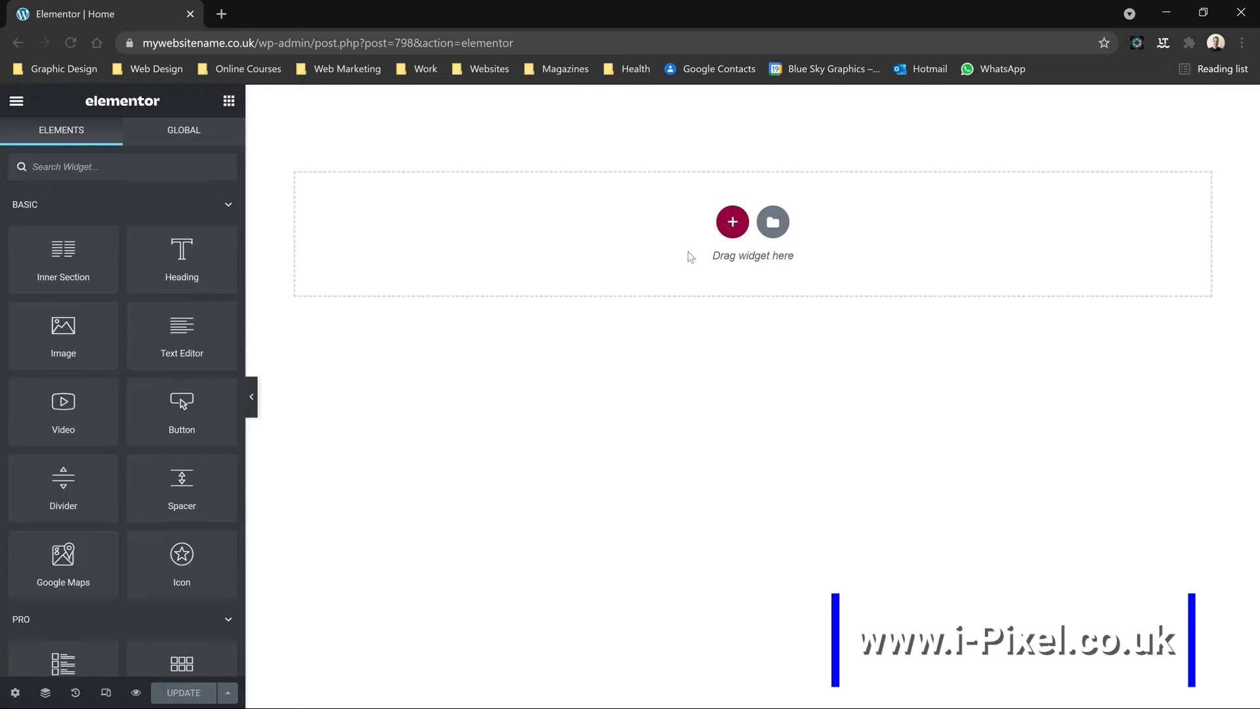
pyautogui.moveTo(868, 418)
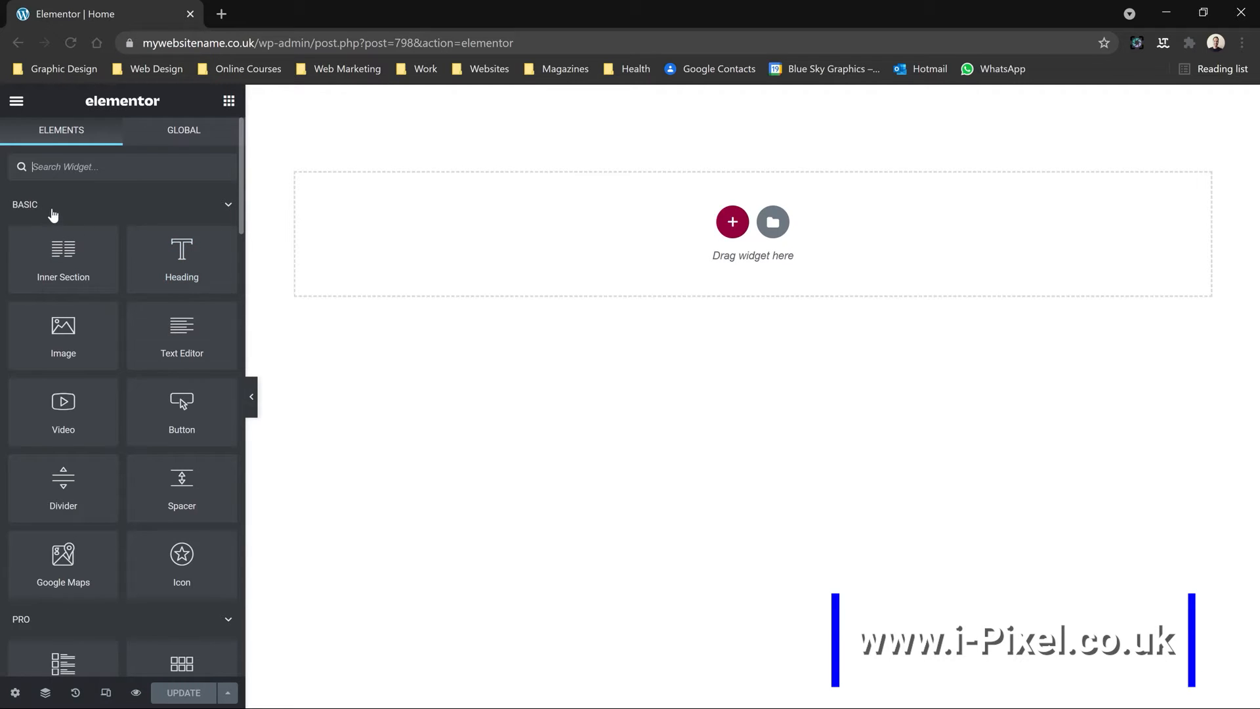
pyautogui.moveTo(773, 221)
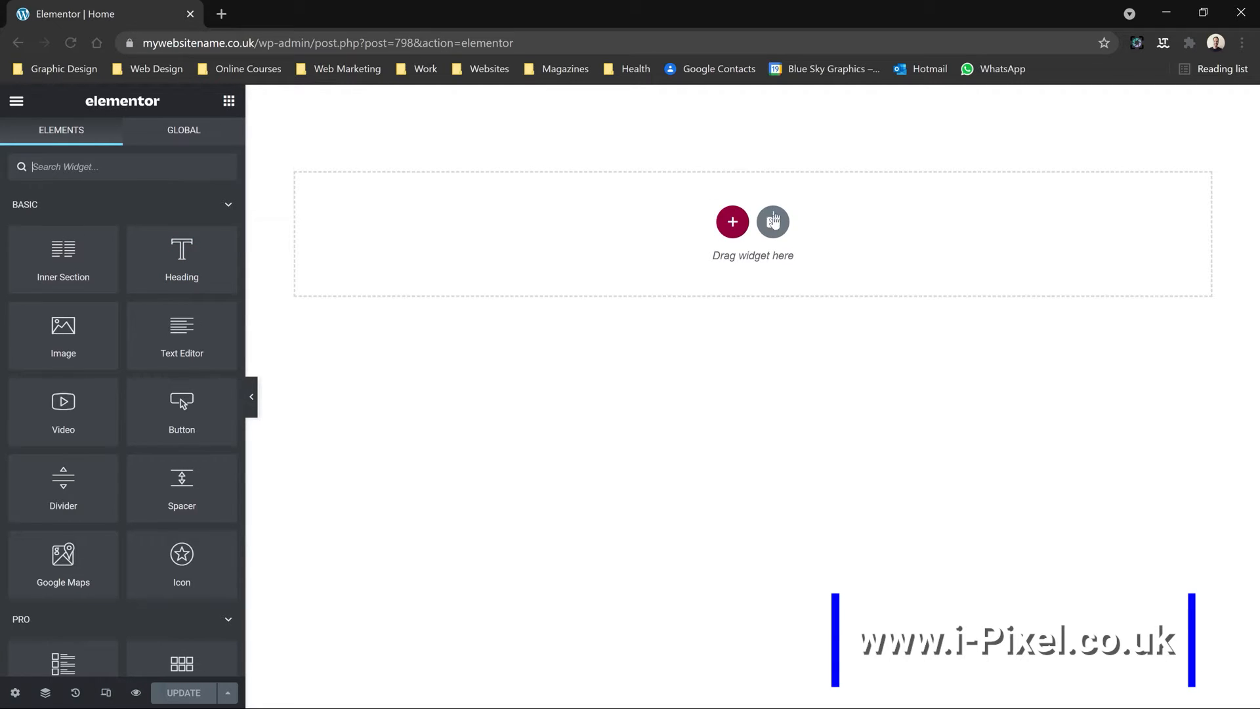
pyautogui.moveTo(731, 222)
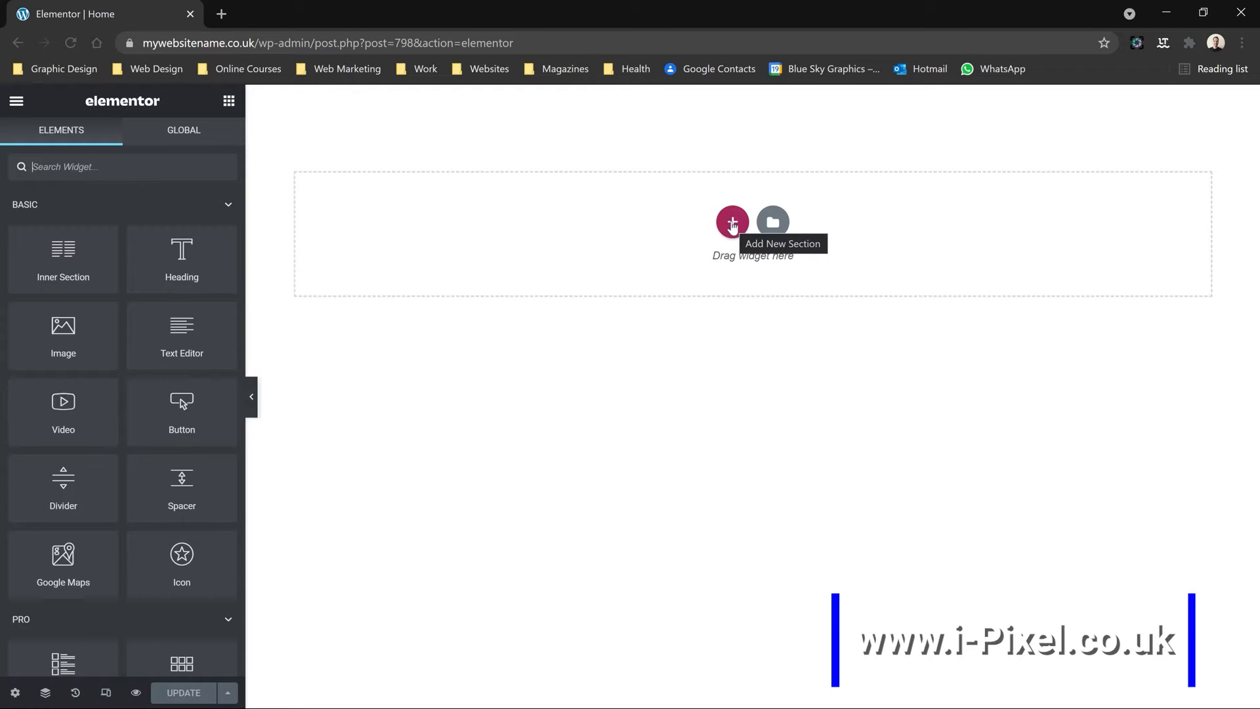
# Add a new section at the top using the single full-width column structure.
pyautogui.click(731, 223)
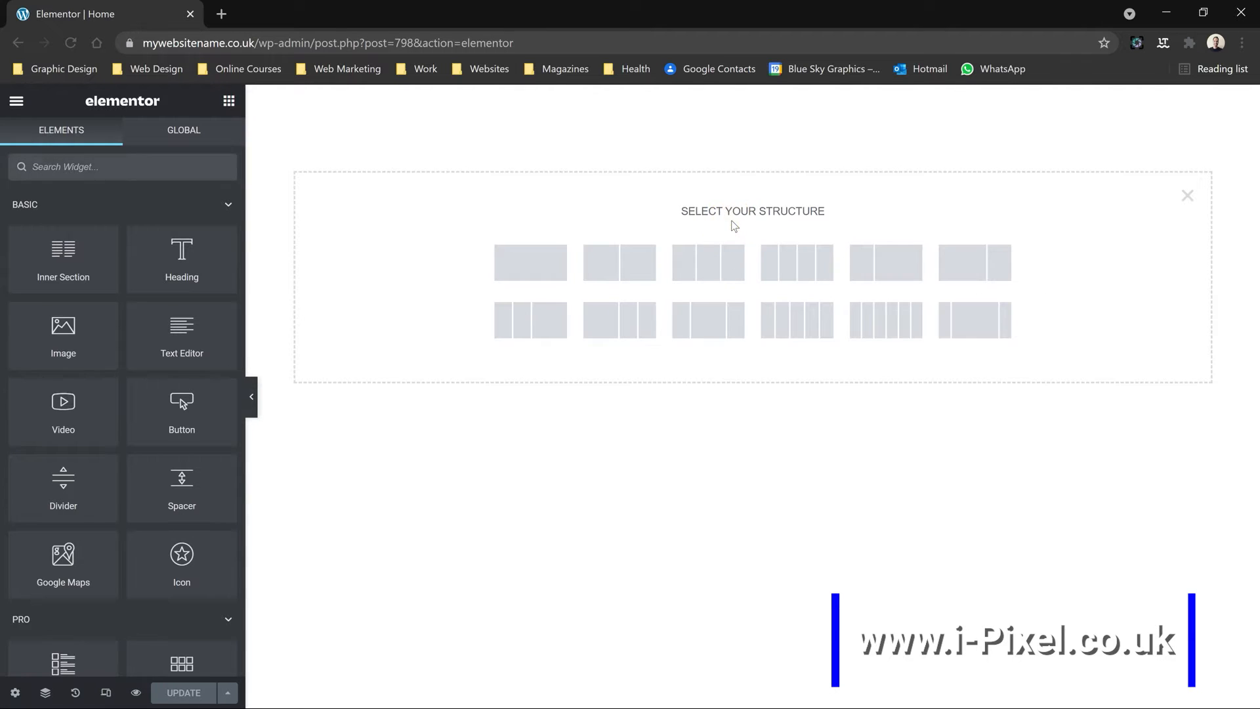
pyautogui.moveTo(790, 229)
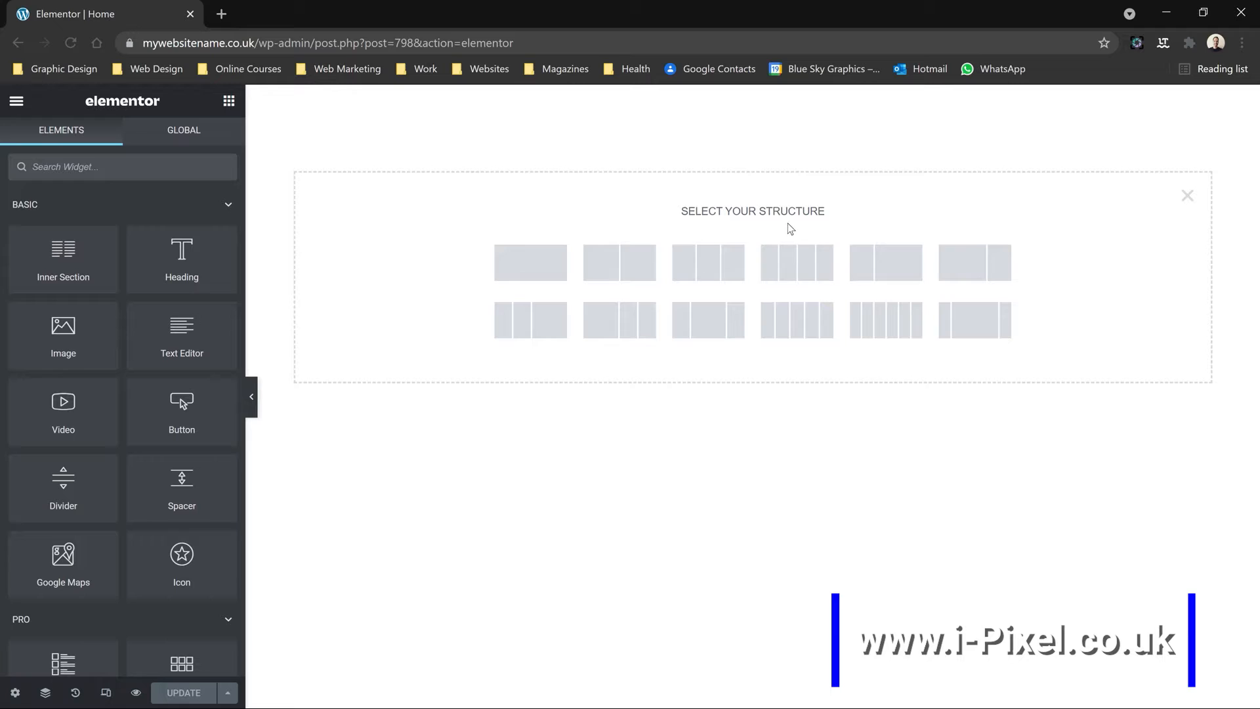
pyautogui.moveTo(530, 262)
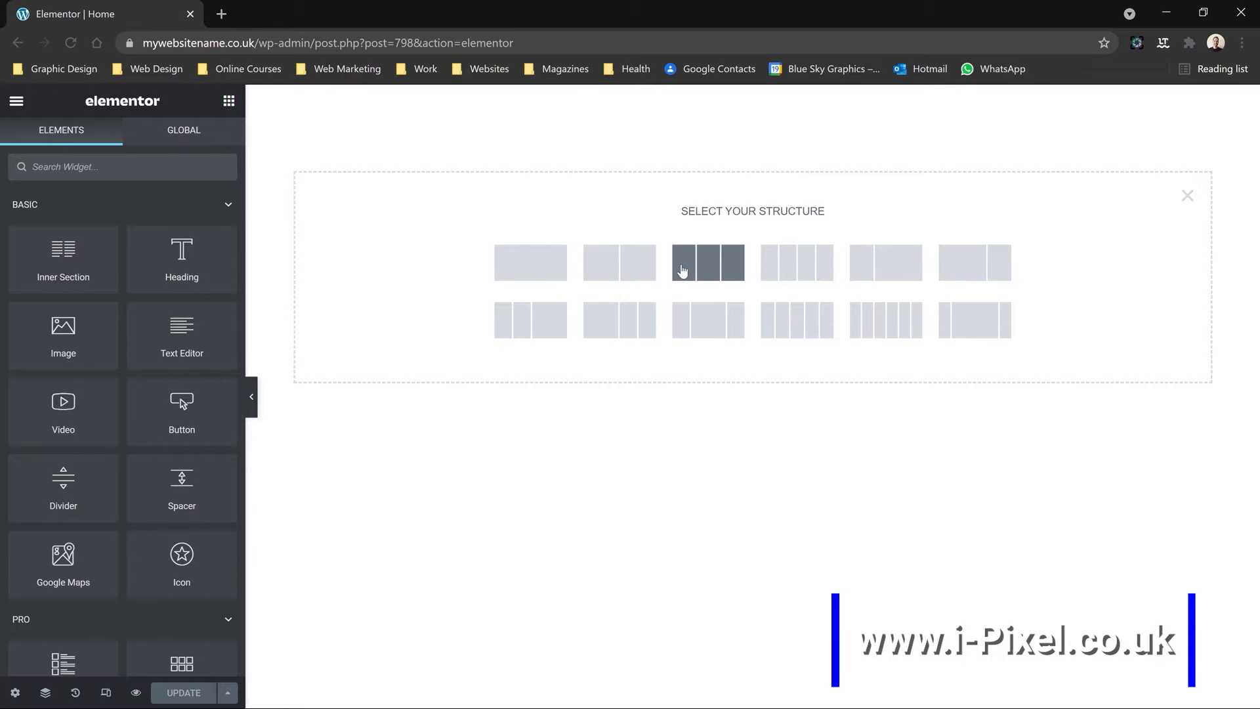
pyautogui.moveTo(975, 262)
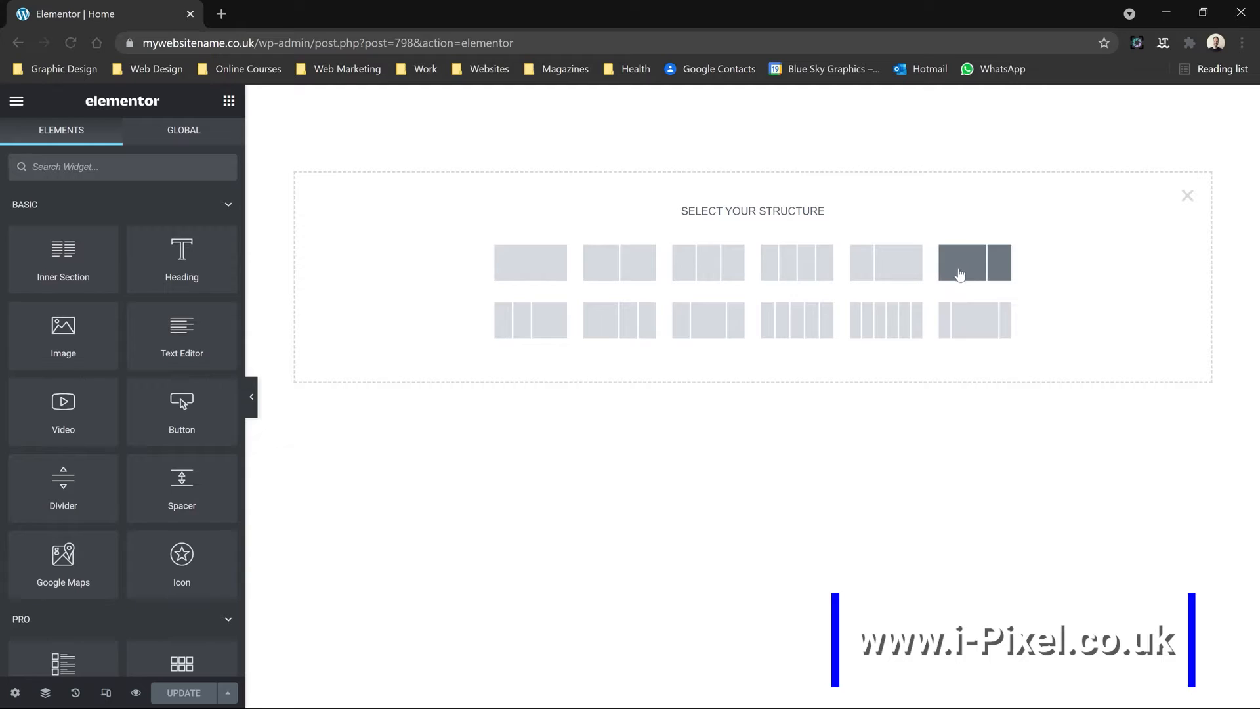
pyautogui.moveTo(885, 261)
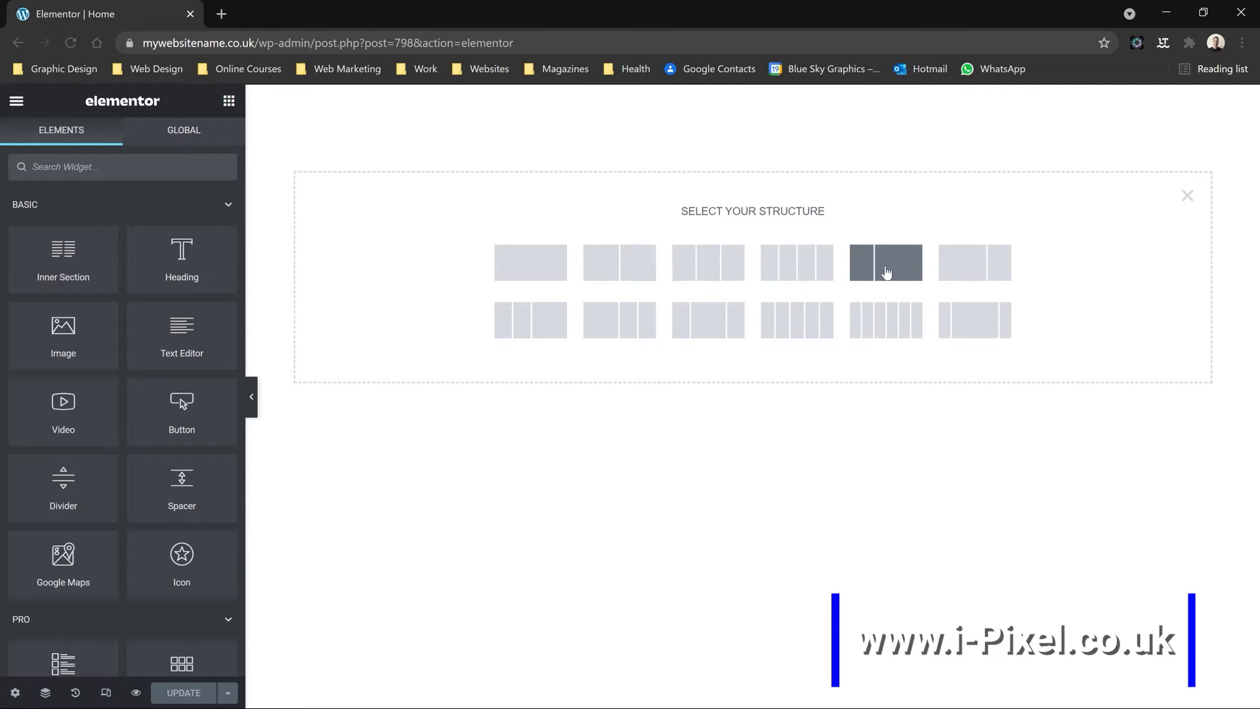
pyautogui.moveTo(530, 262)
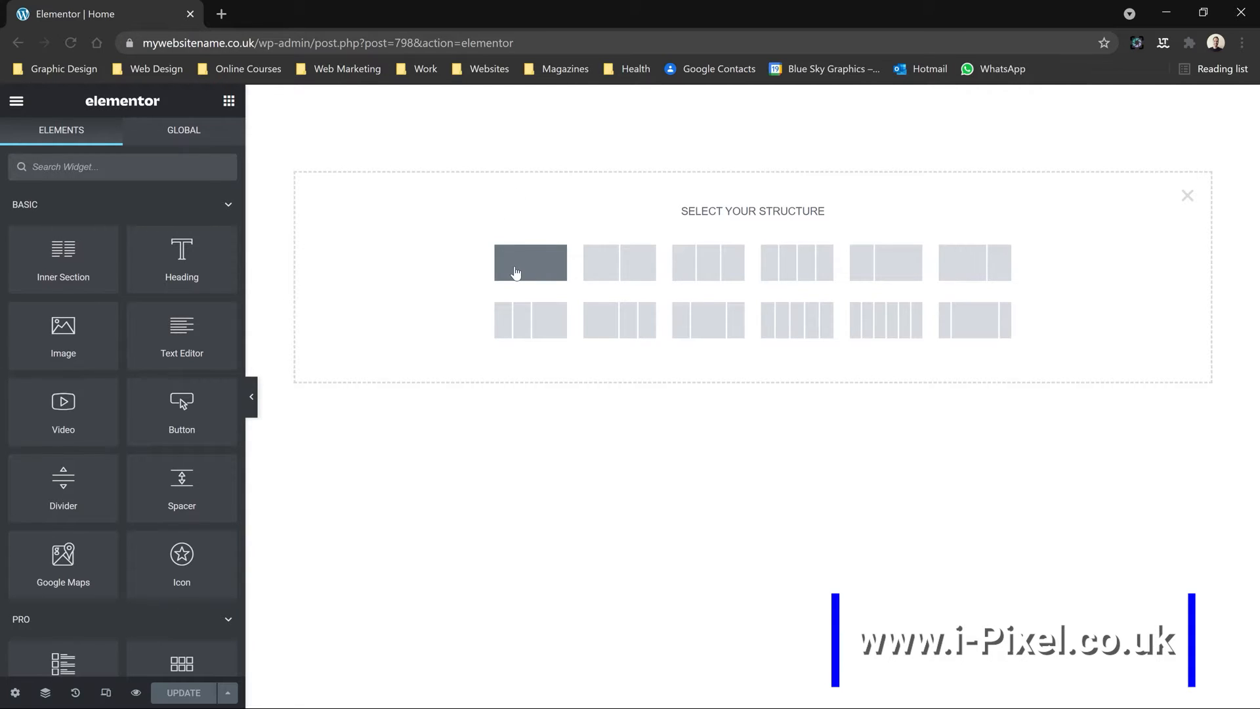
pyautogui.click(530, 262)
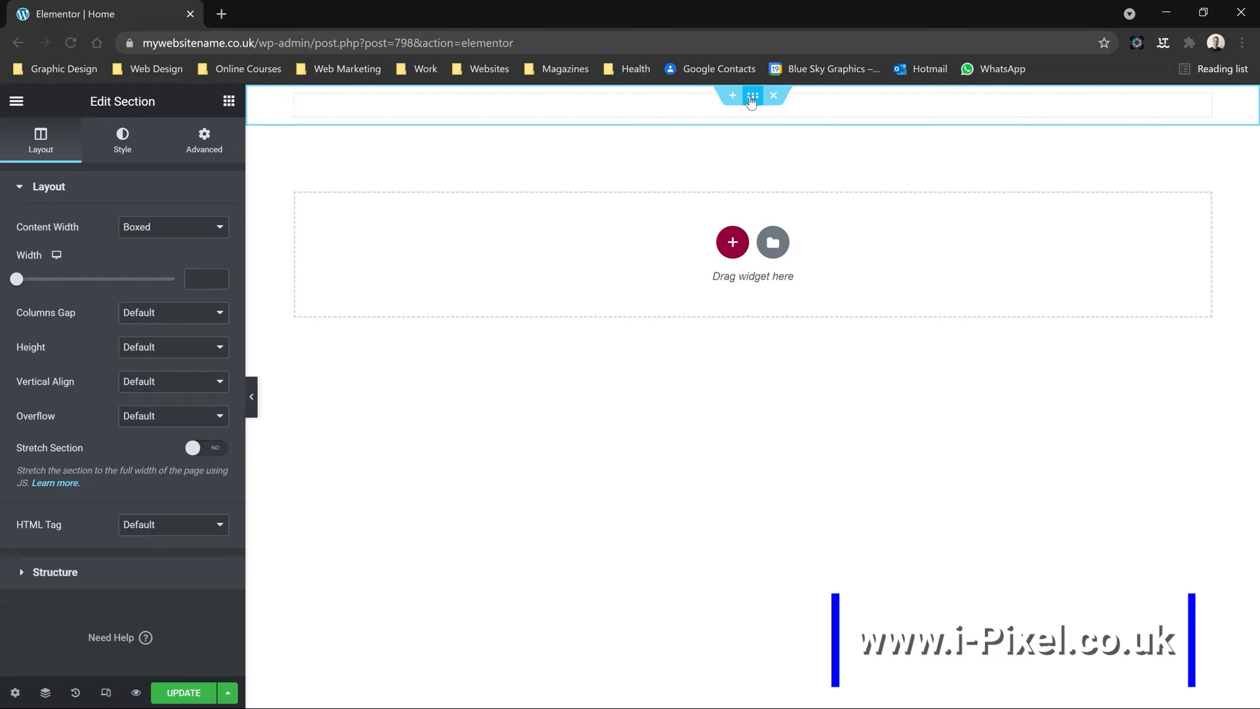
pyautogui.moveTo(752, 96)
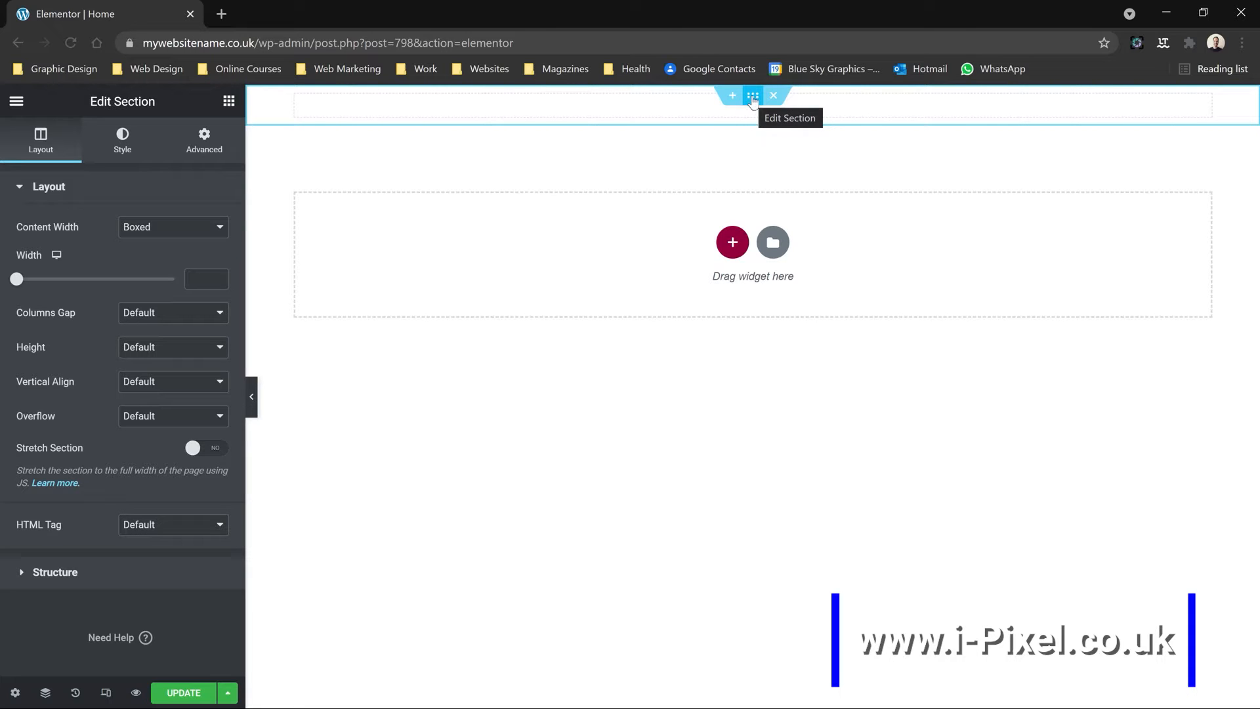
pyautogui.moveTo(296, 96)
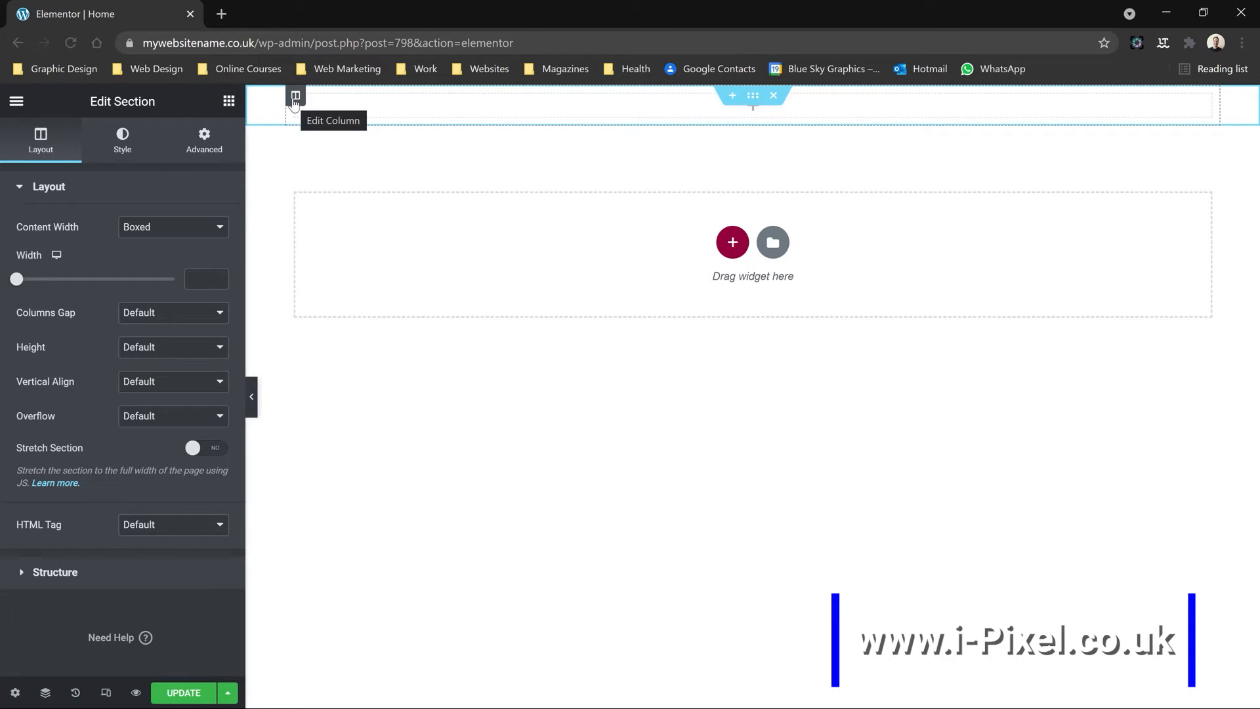
pyautogui.moveTo(209, 112)
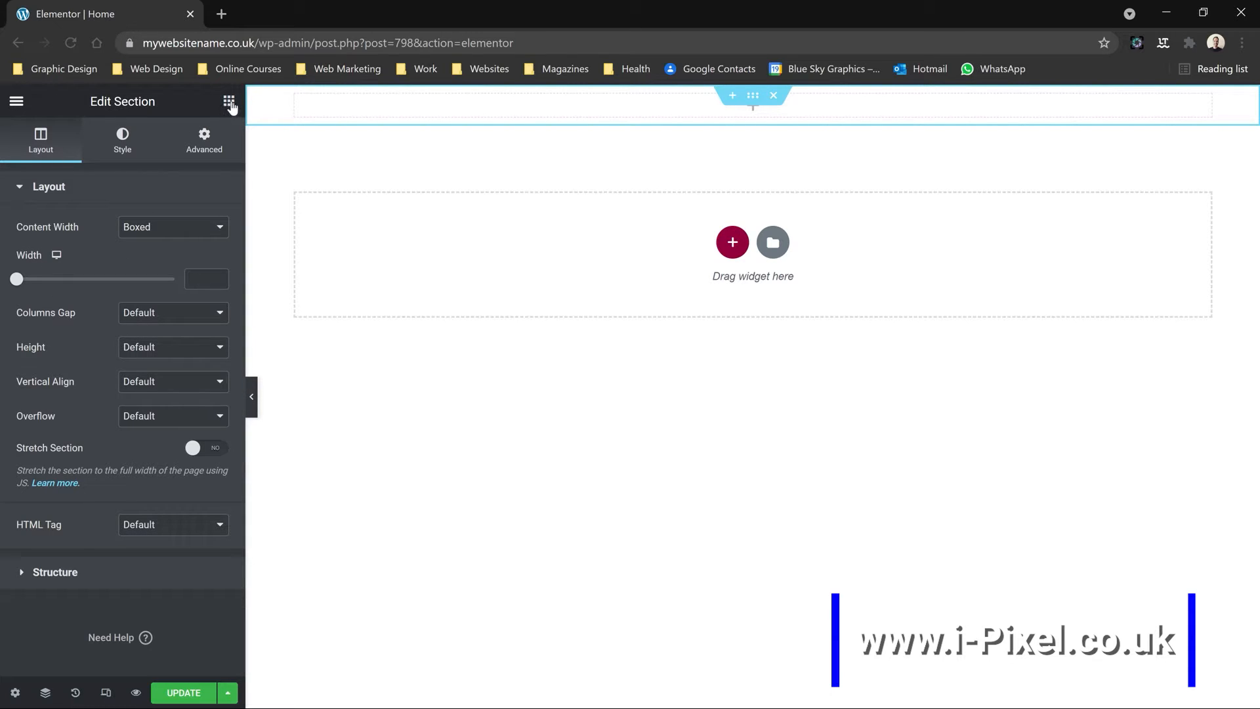
# Add a heading reading 'Build Your Website With Elementor' and centre-align it.
pyautogui.click(229, 101)
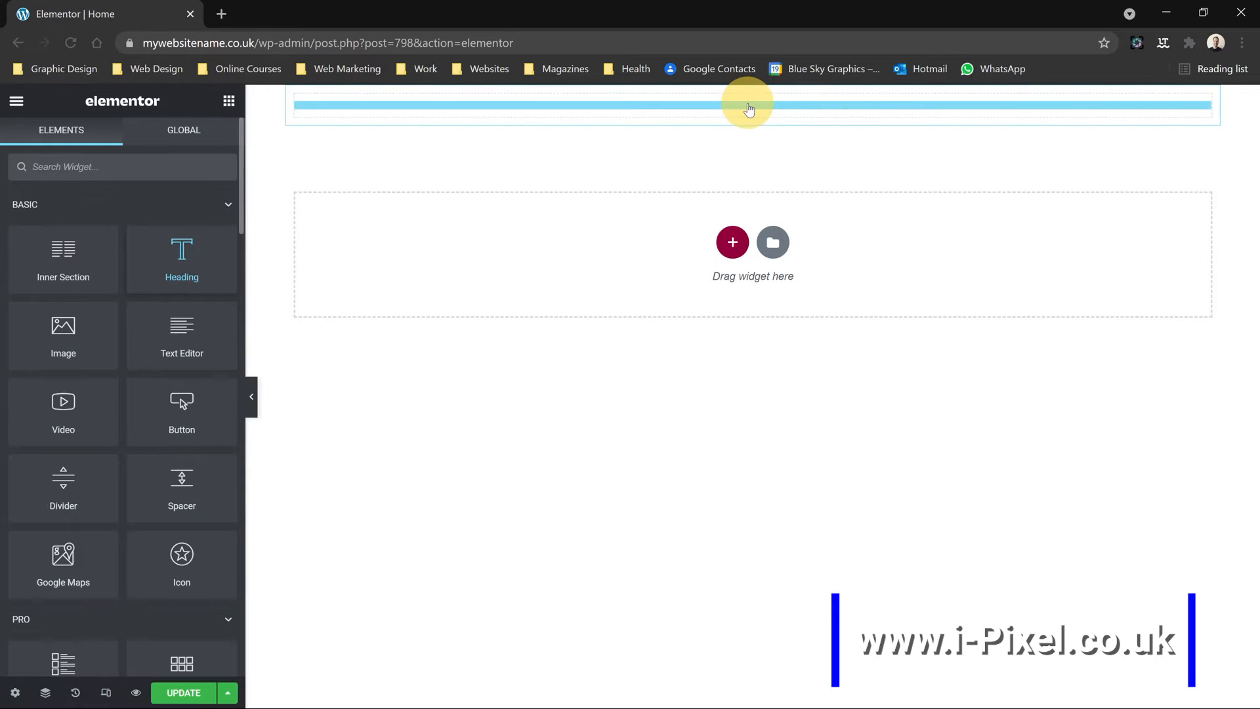
pyautogui.click(748, 104)
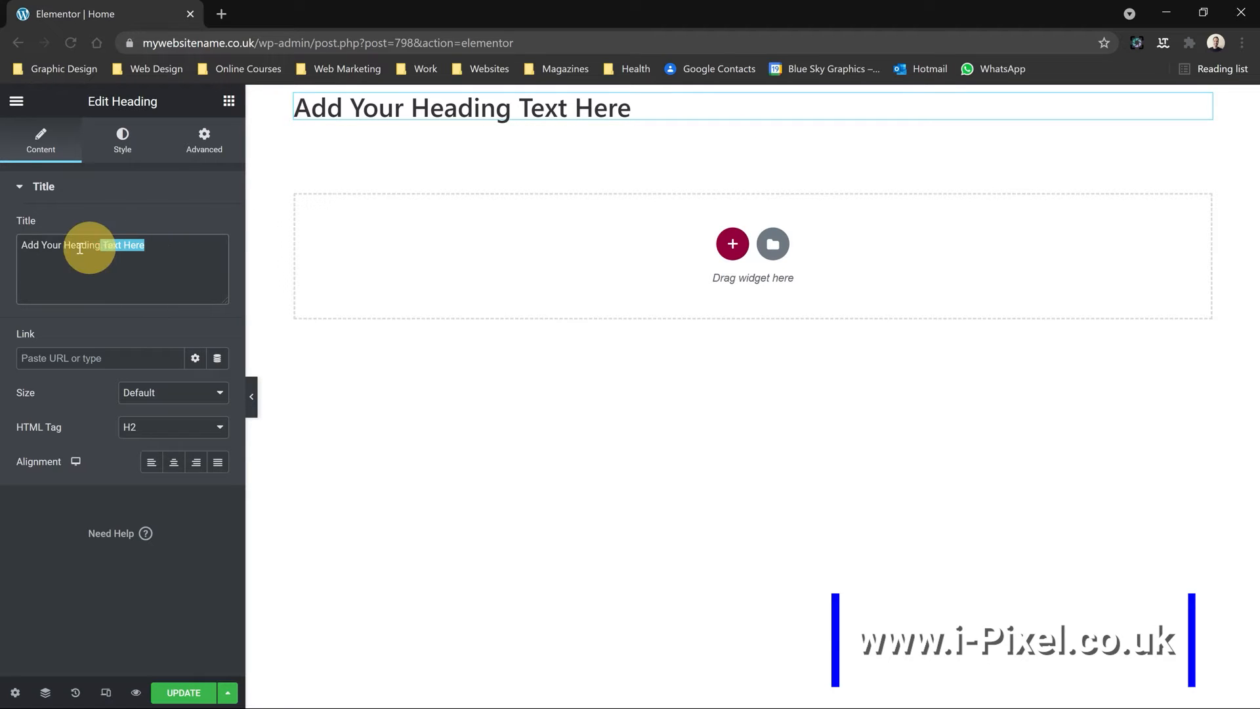
pyautogui.write('Bu')
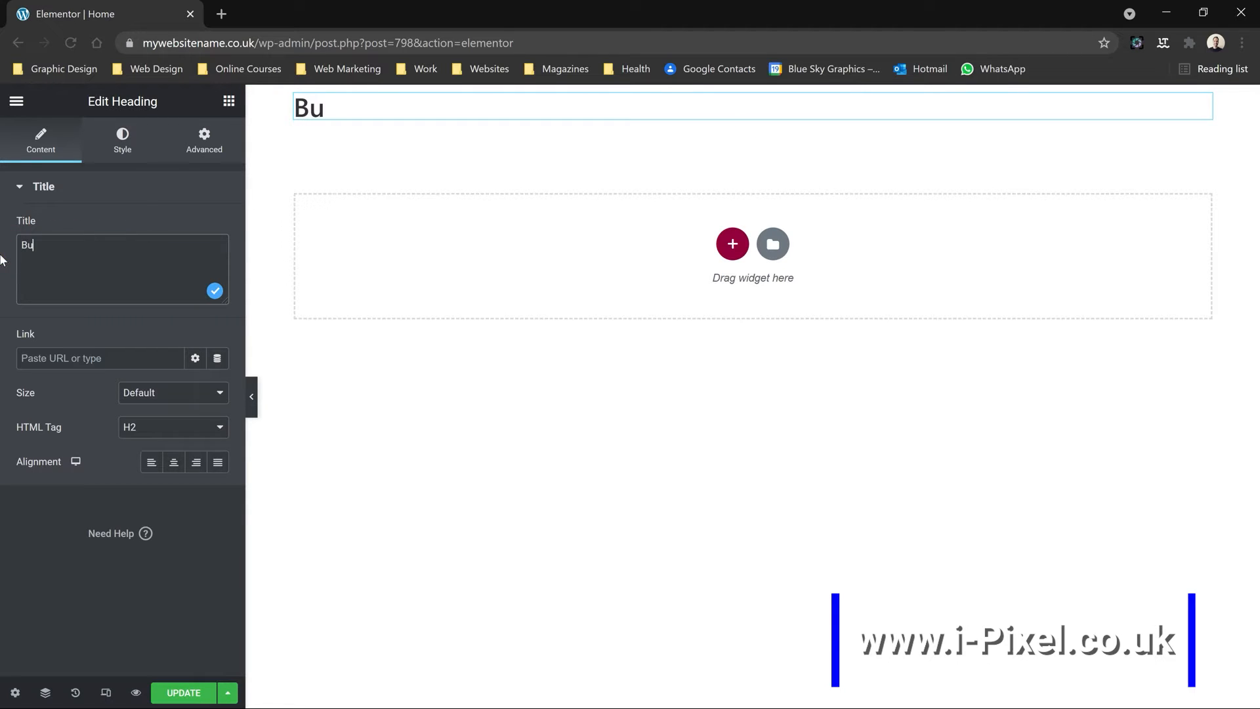
pyautogui.write('ild')
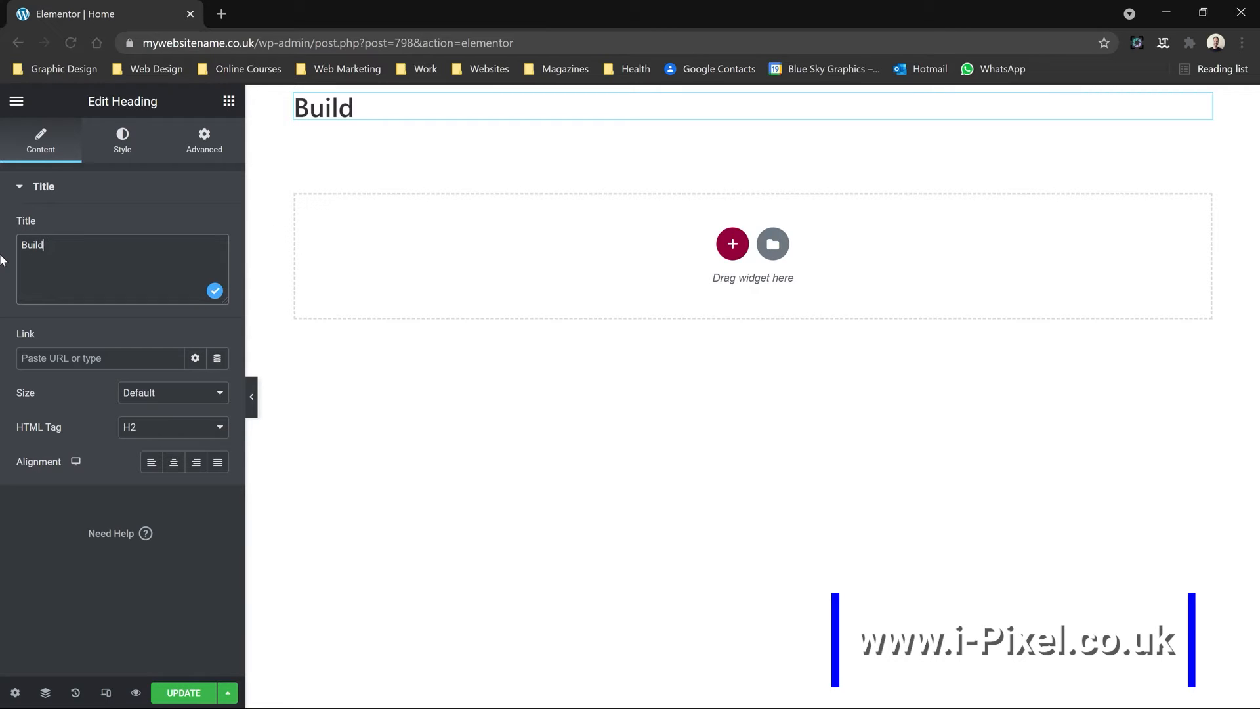
pyautogui.write('You')
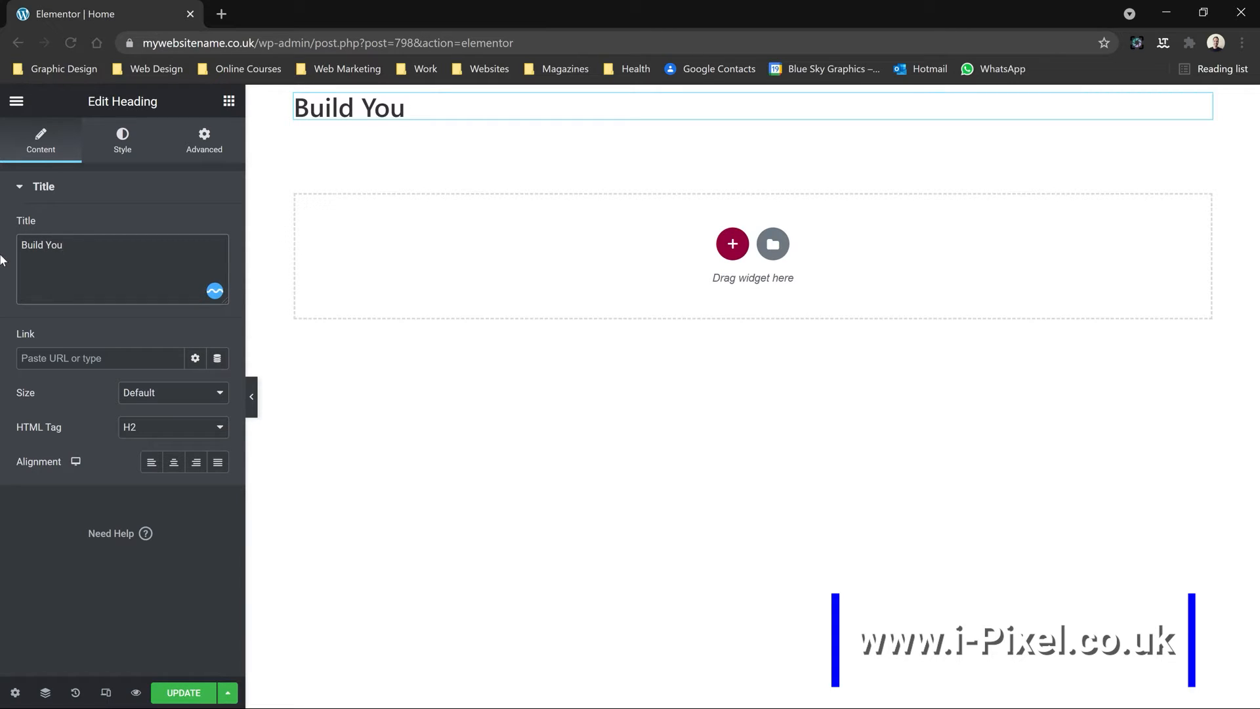
pyautogui.write('r Website W')
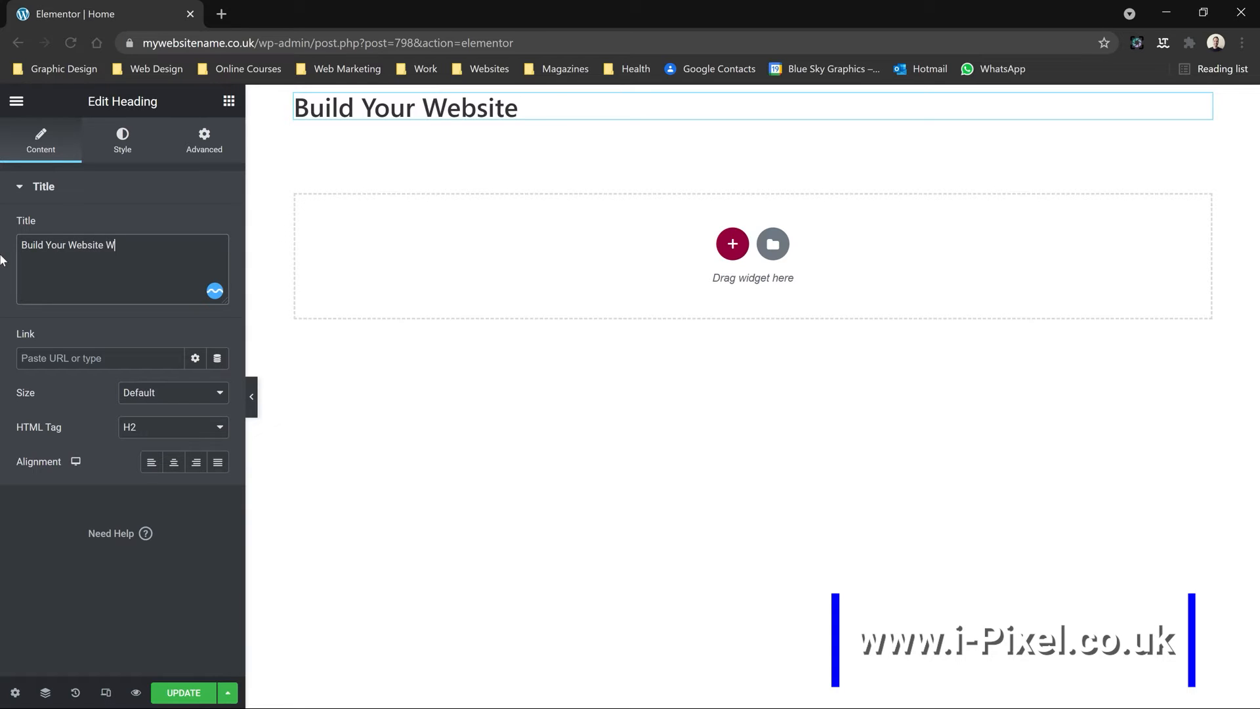
pyautogui.write('ith Elemen')
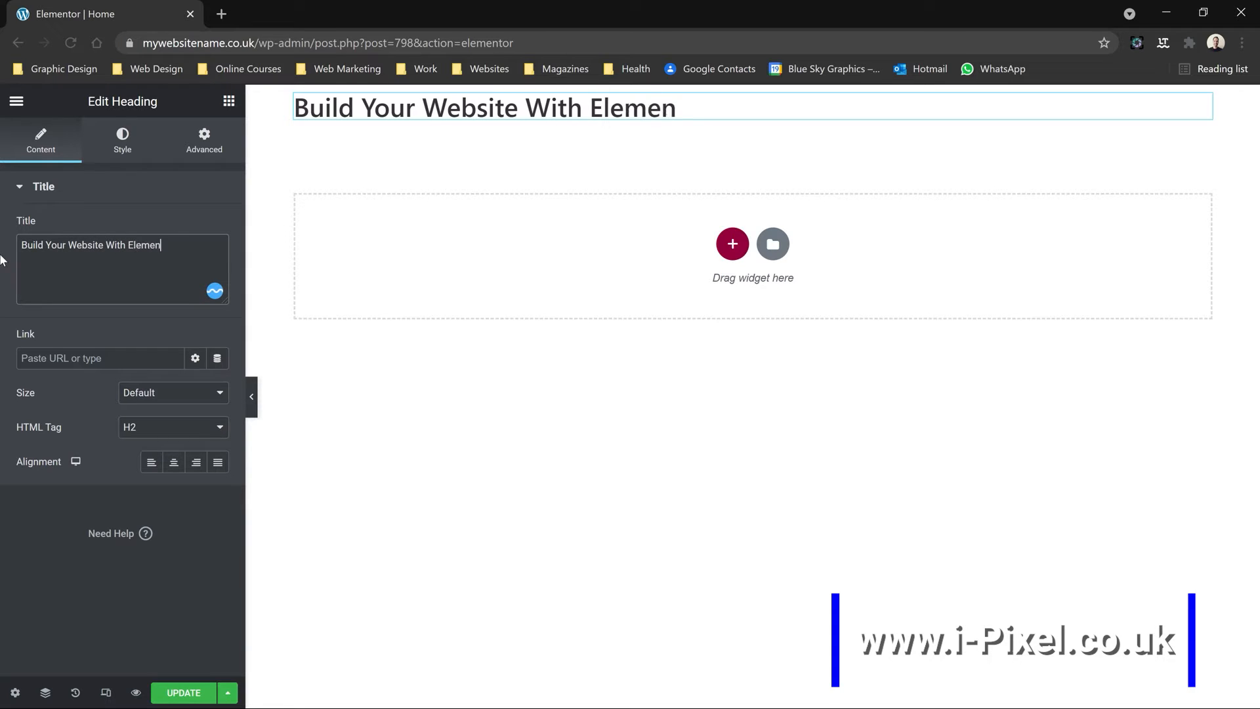
pyautogui.write('tor')
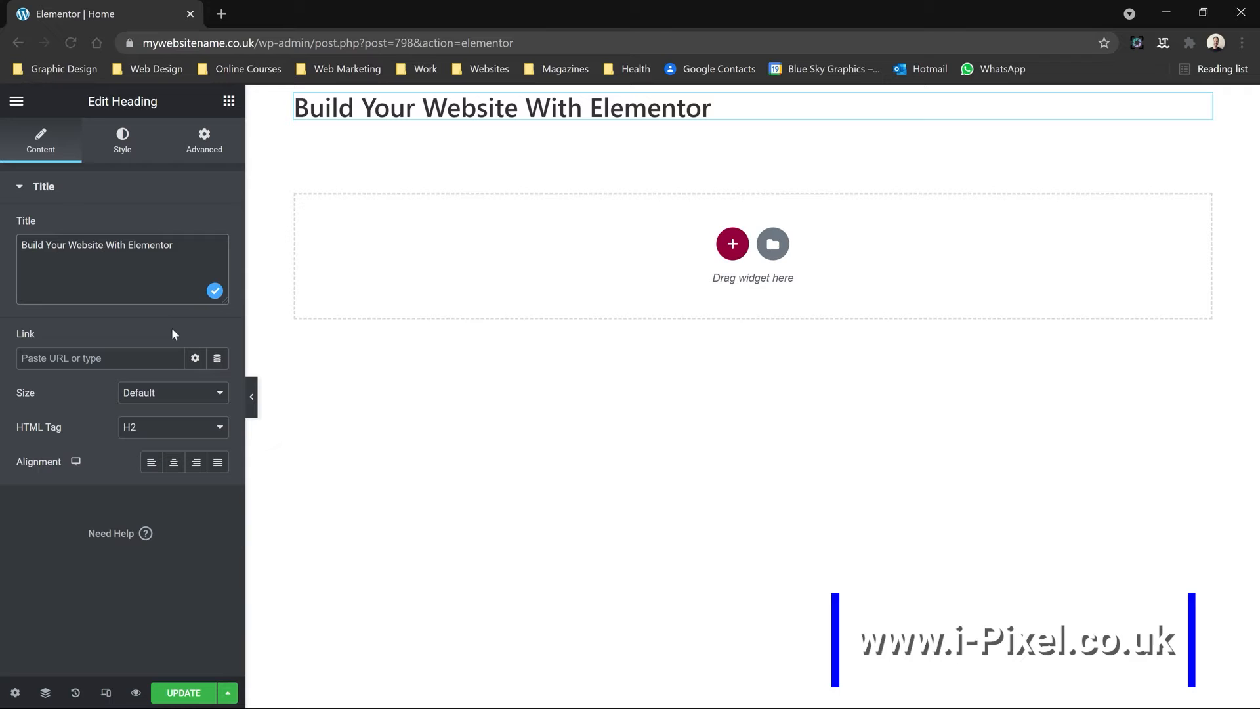
pyautogui.moveTo(44, 448)
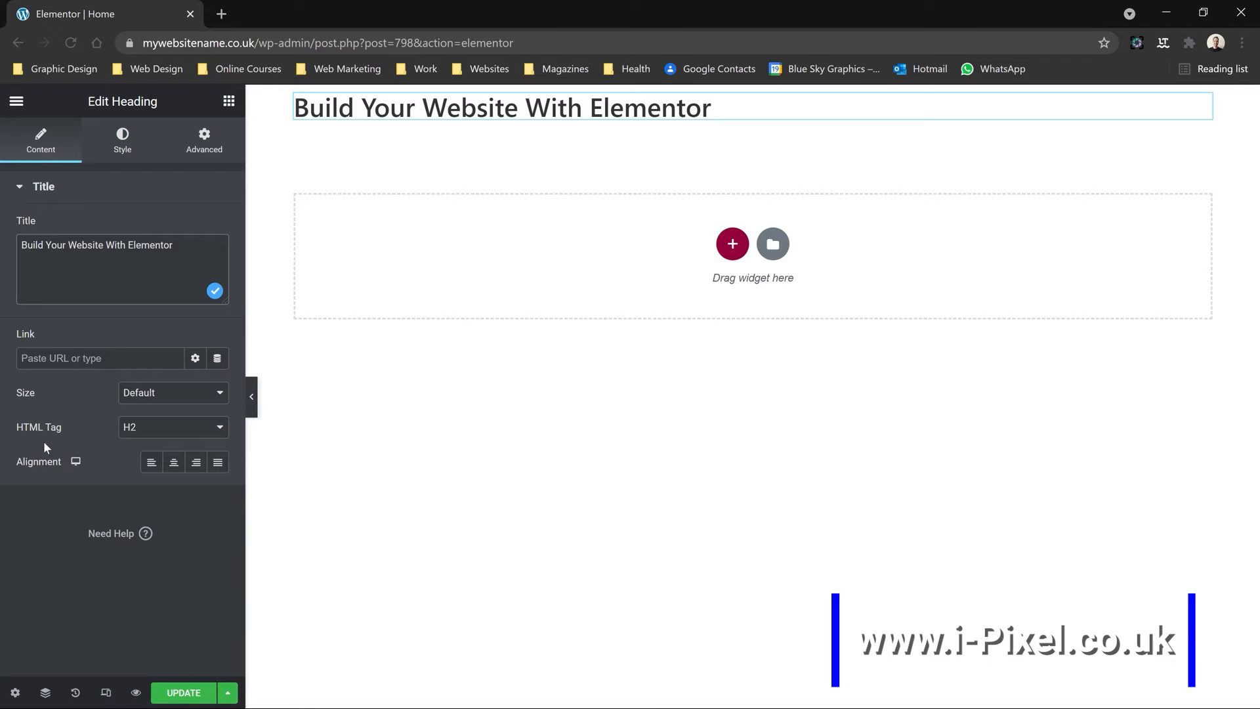
pyautogui.moveTo(173, 461)
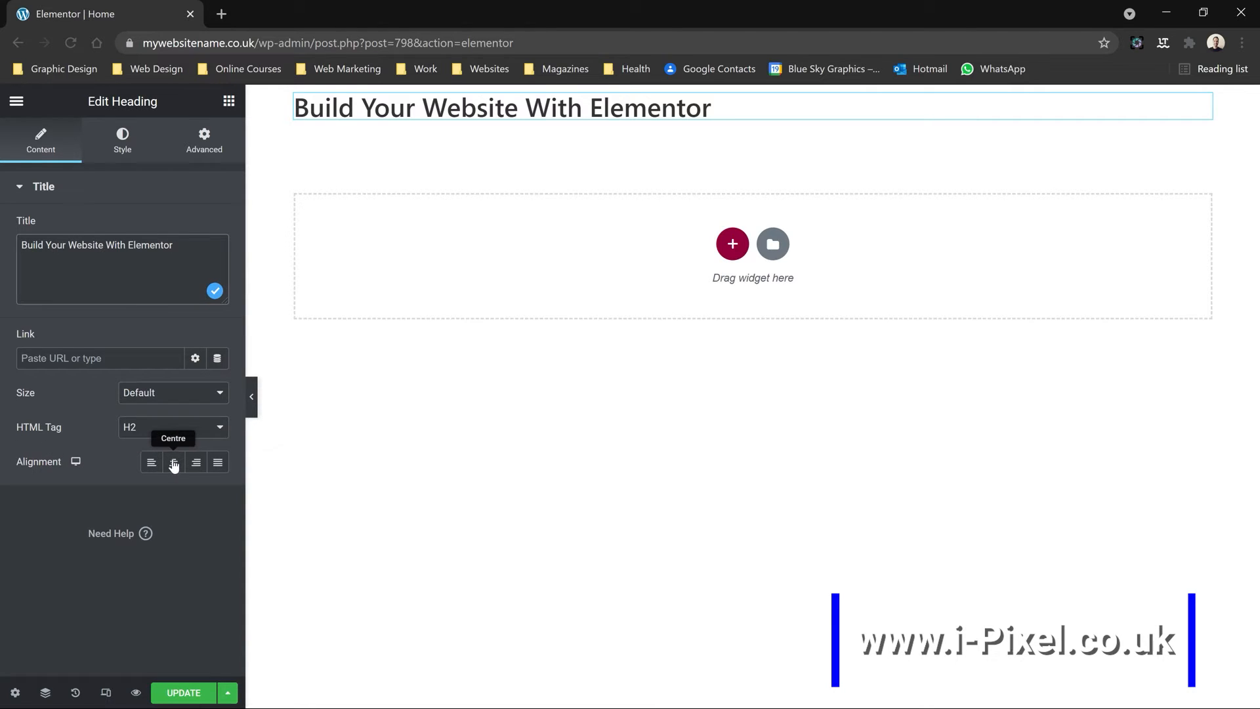
pyautogui.click(172, 461)
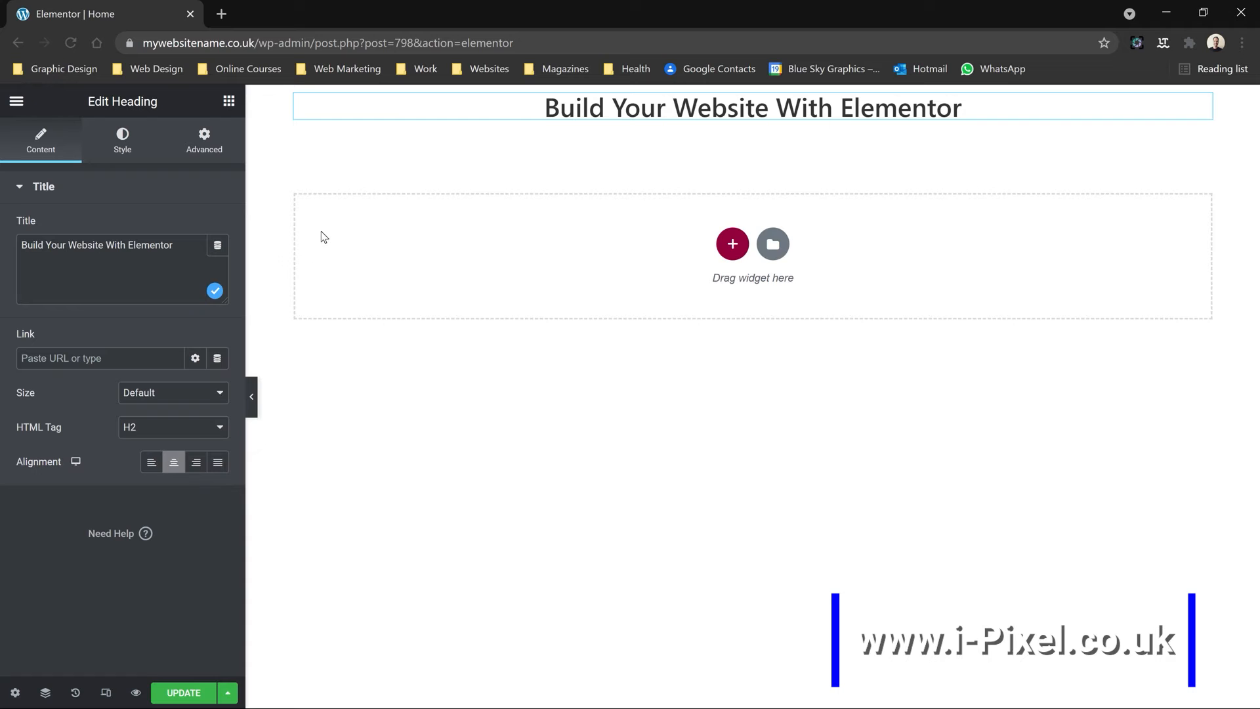
pyautogui.moveTo(143, 136)
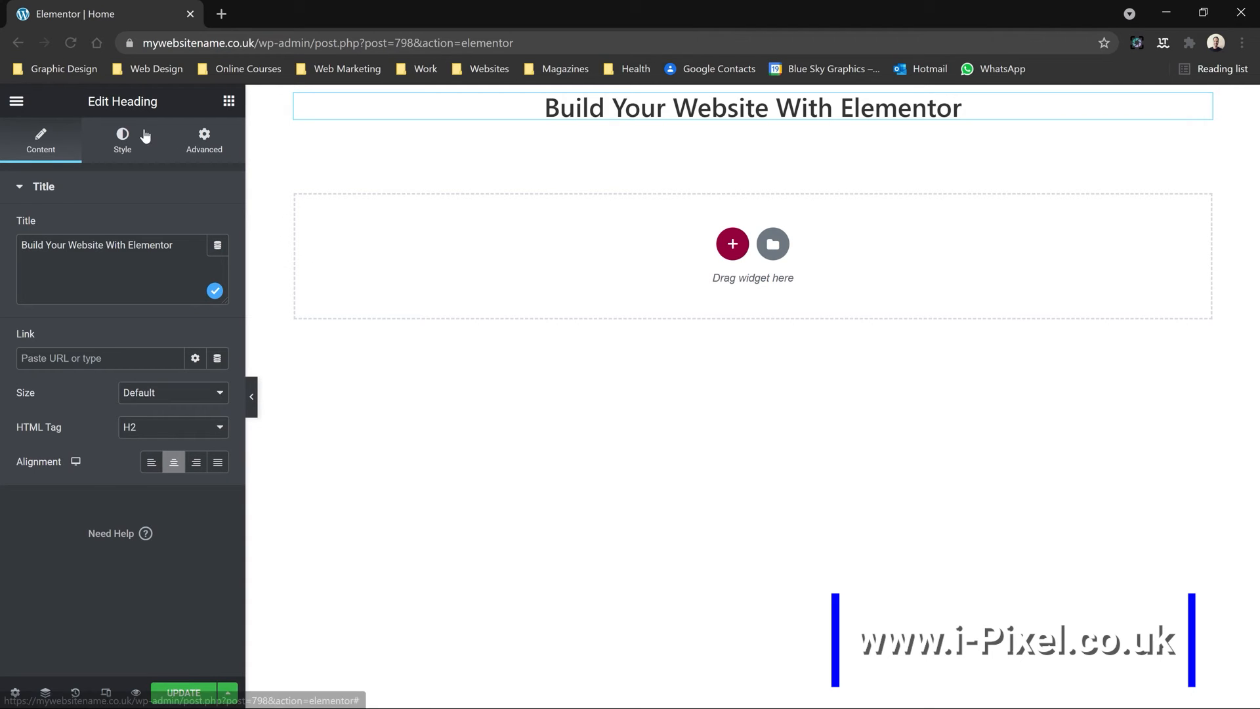
# Style the heading with black text in Montserrat, 45 px, weight 700.
pyautogui.click(122, 137)
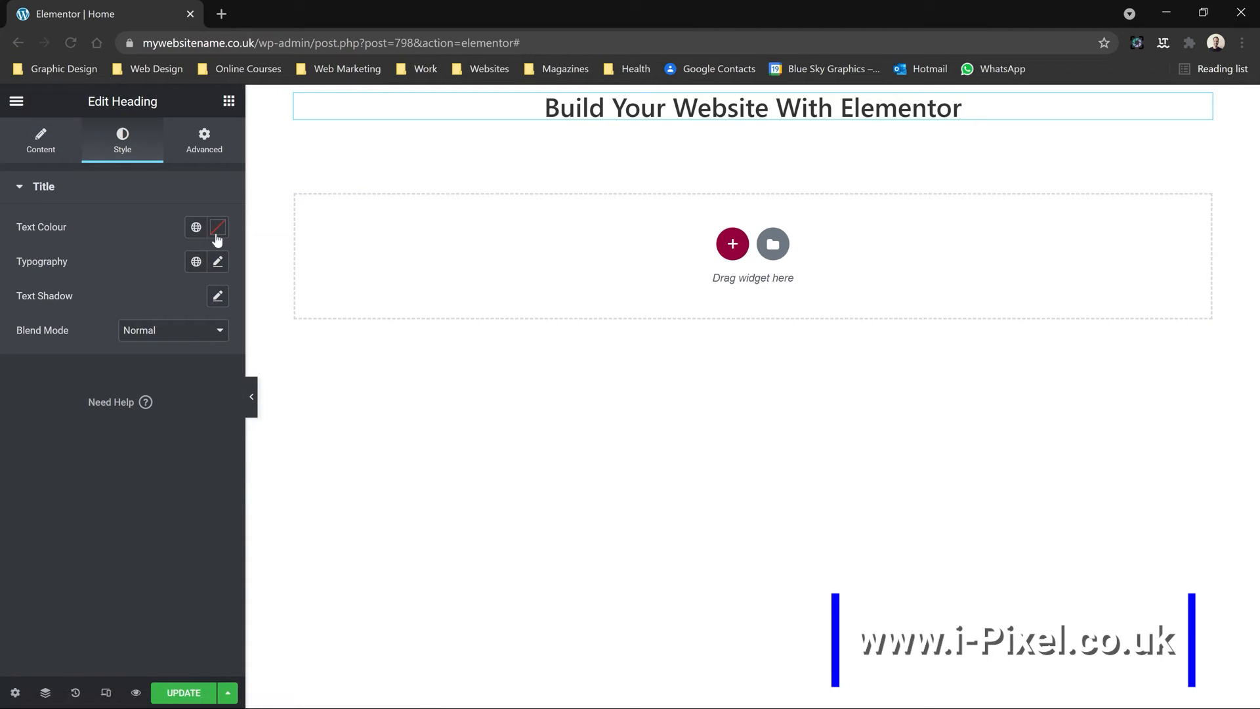
pyautogui.click(217, 228)
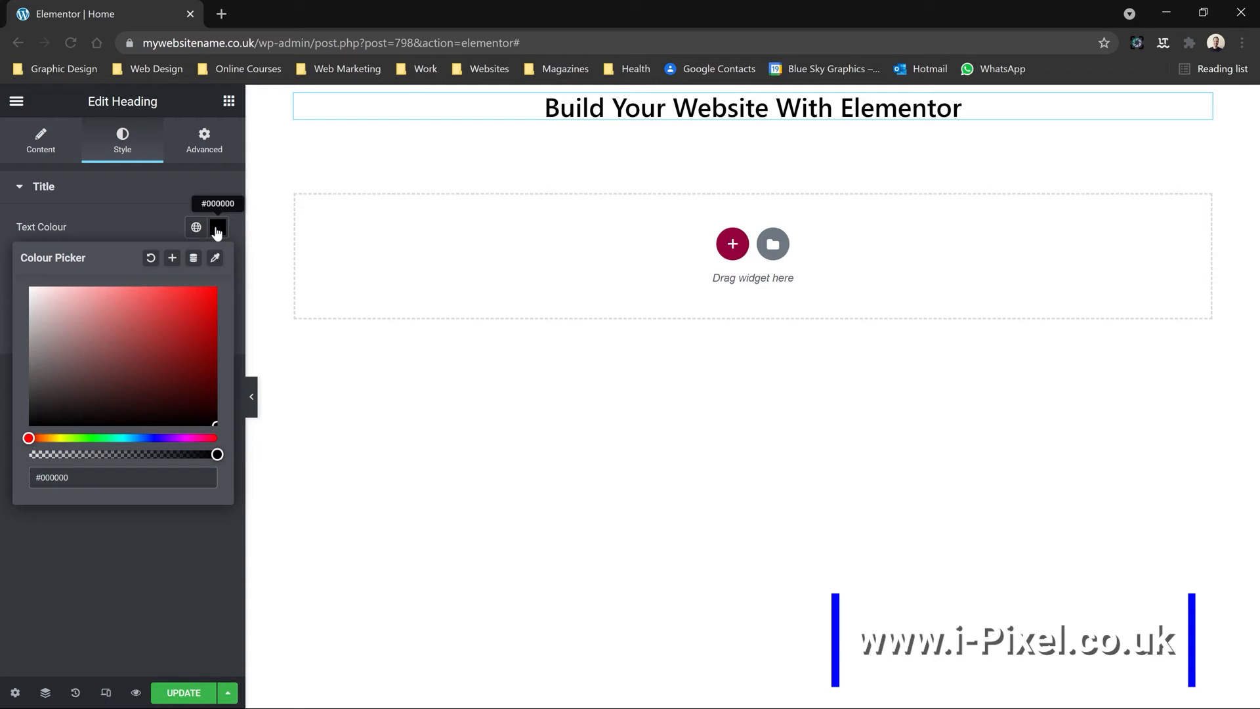
pyautogui.click(218, 226)
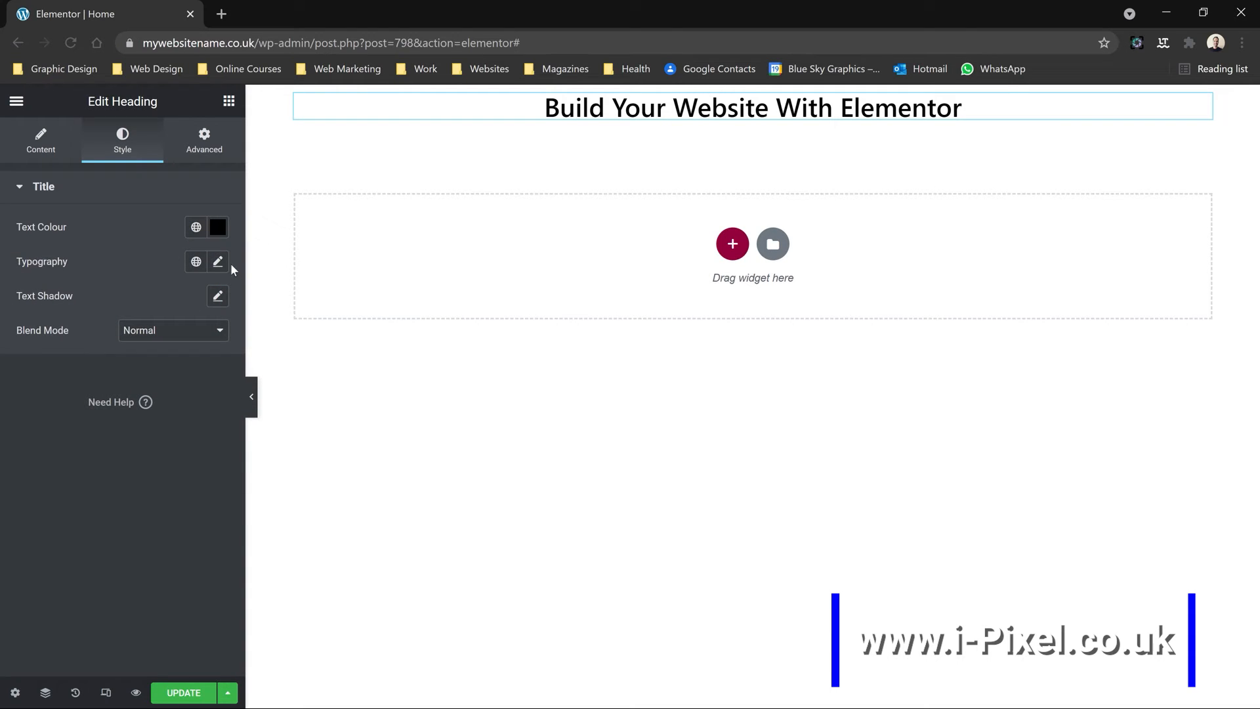
pyautogui.click(217, 262)
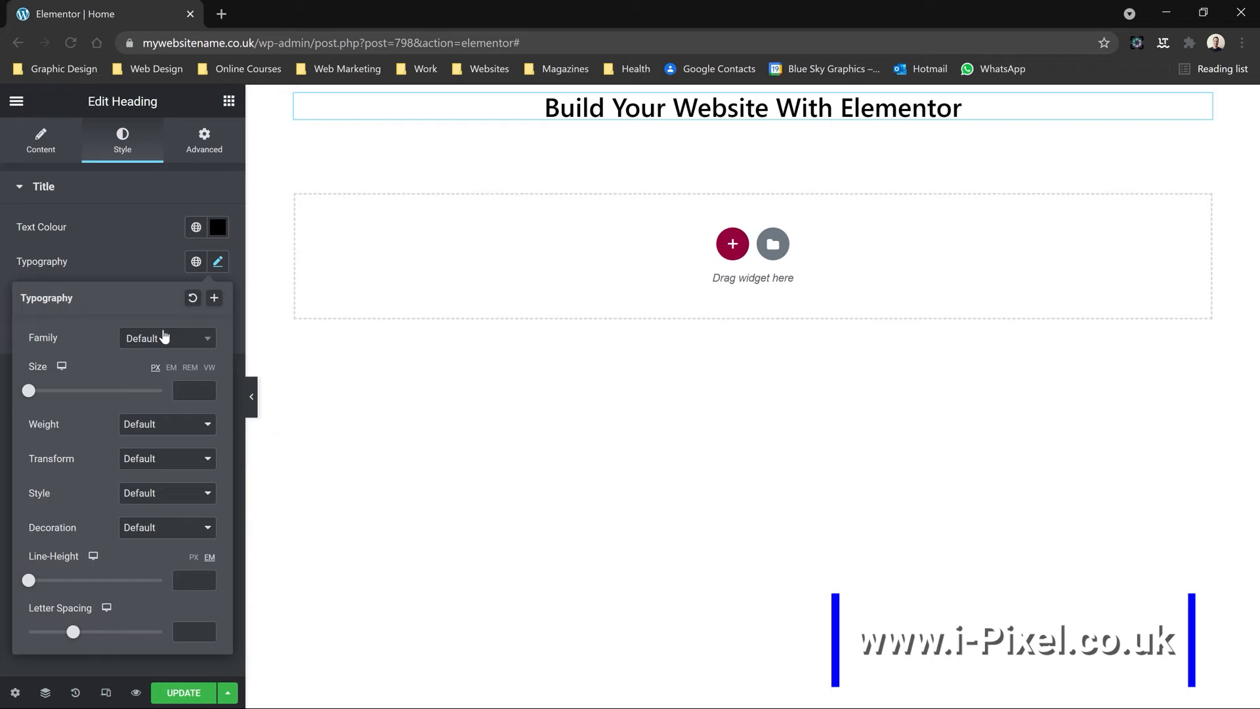
pyautogui.click(165, 337)
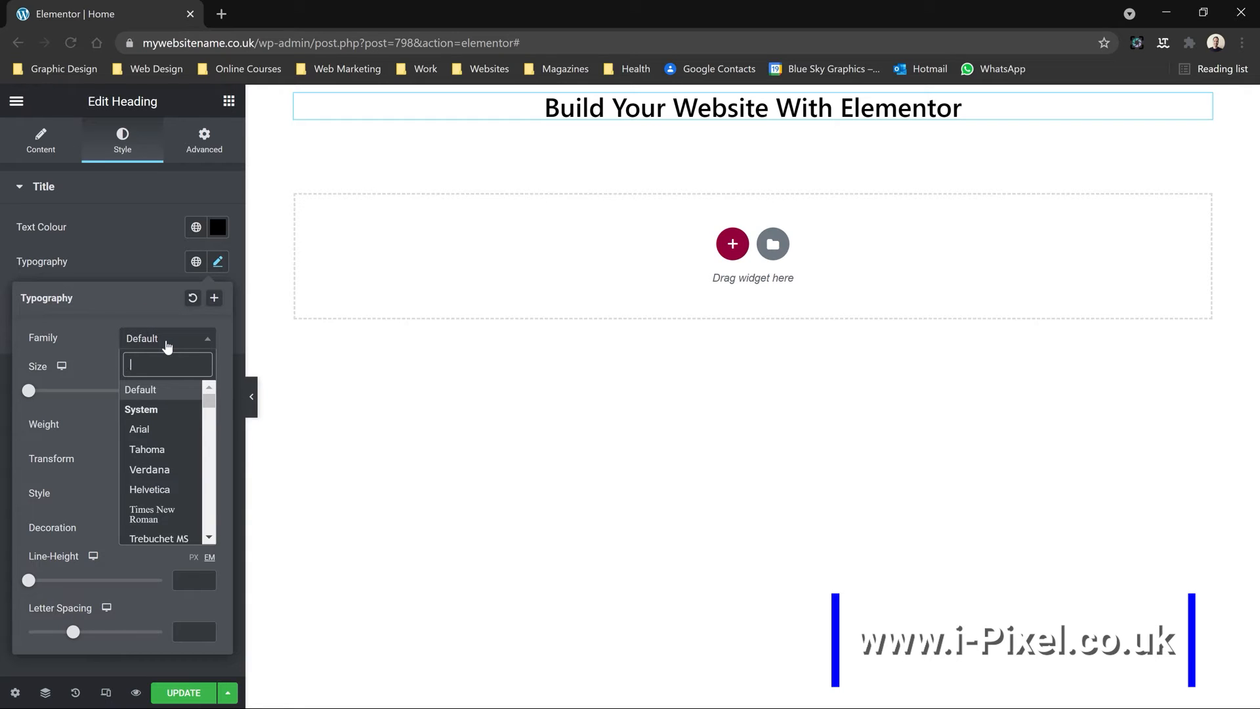
pyautogui.write('Monts')
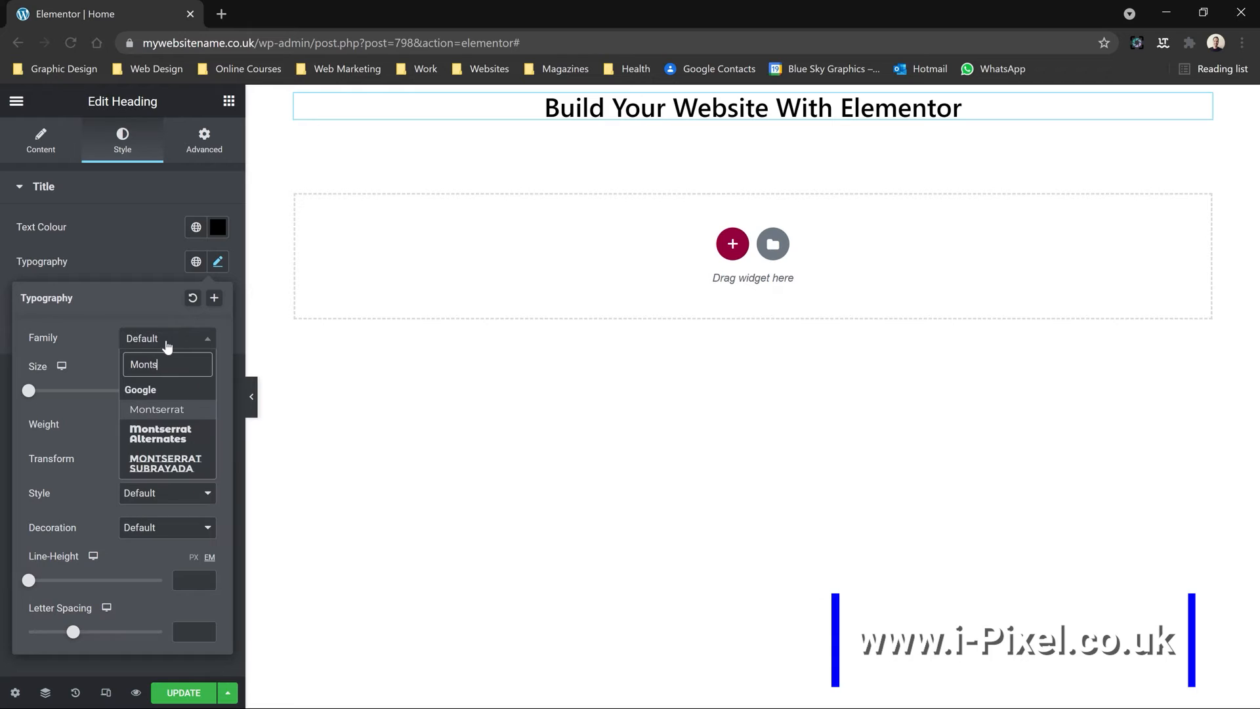
pyautogui.click(157, 409)
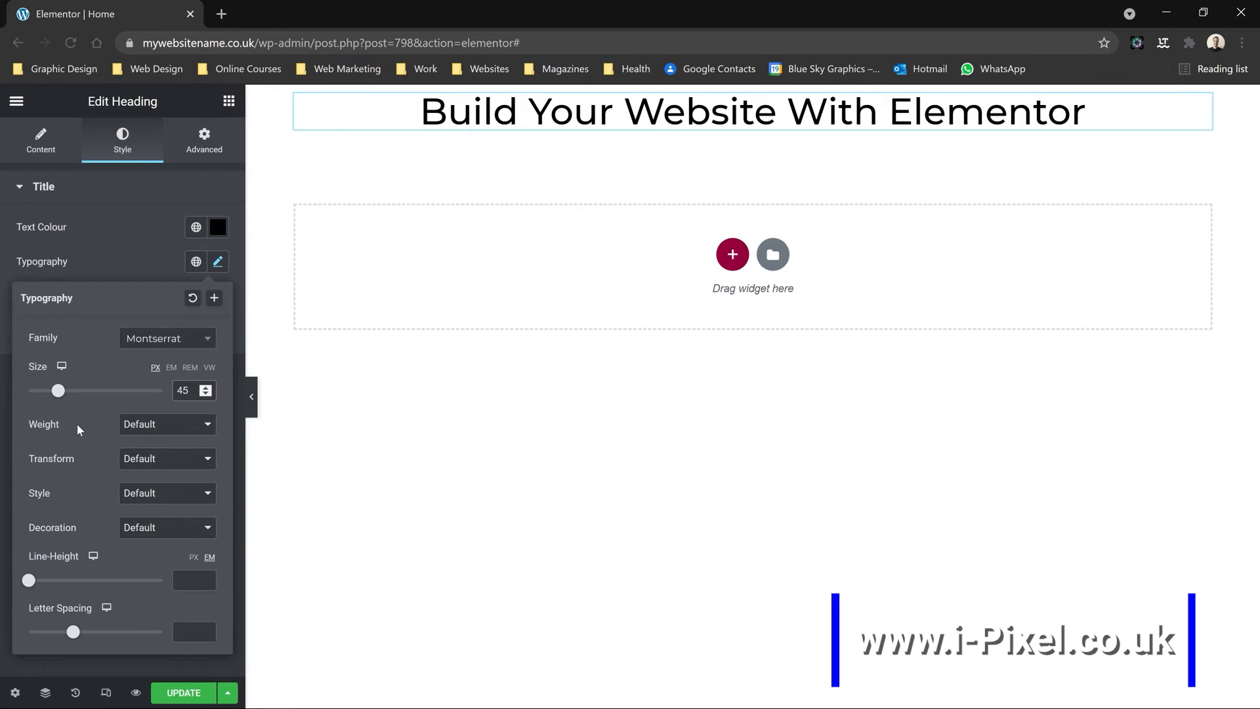
pyautogui.click(166, 424)
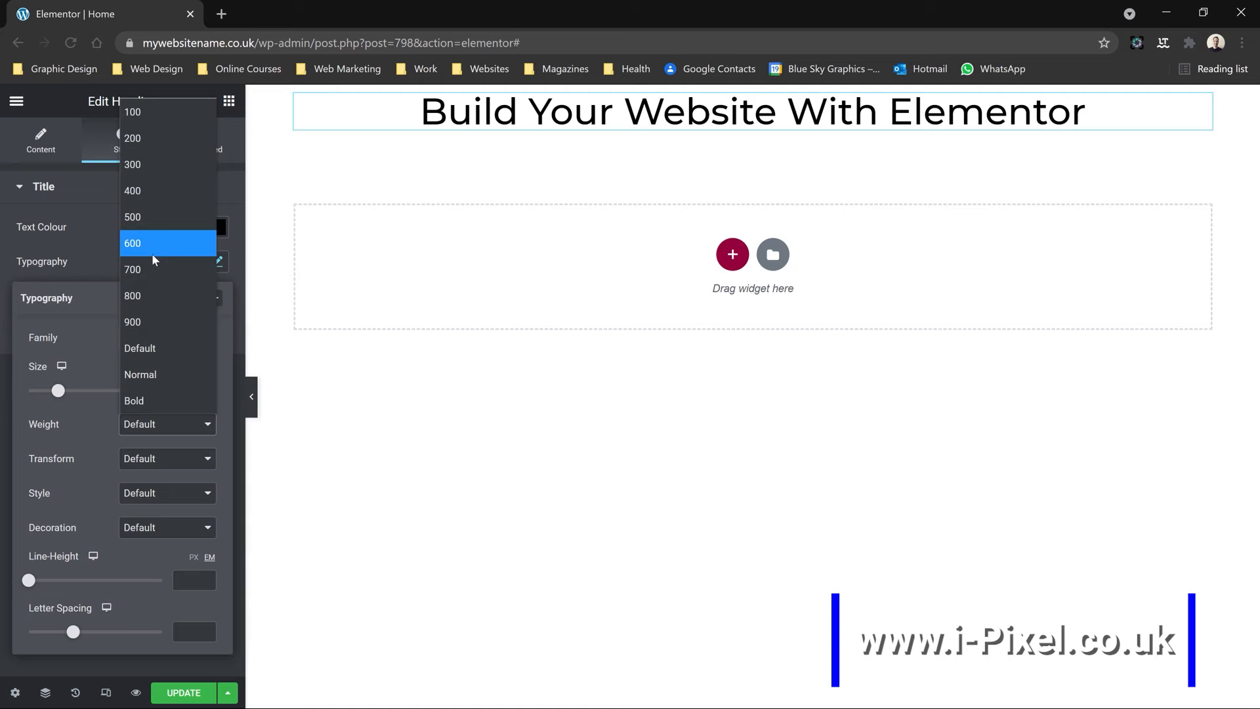
pyautogui.click(133, 269)
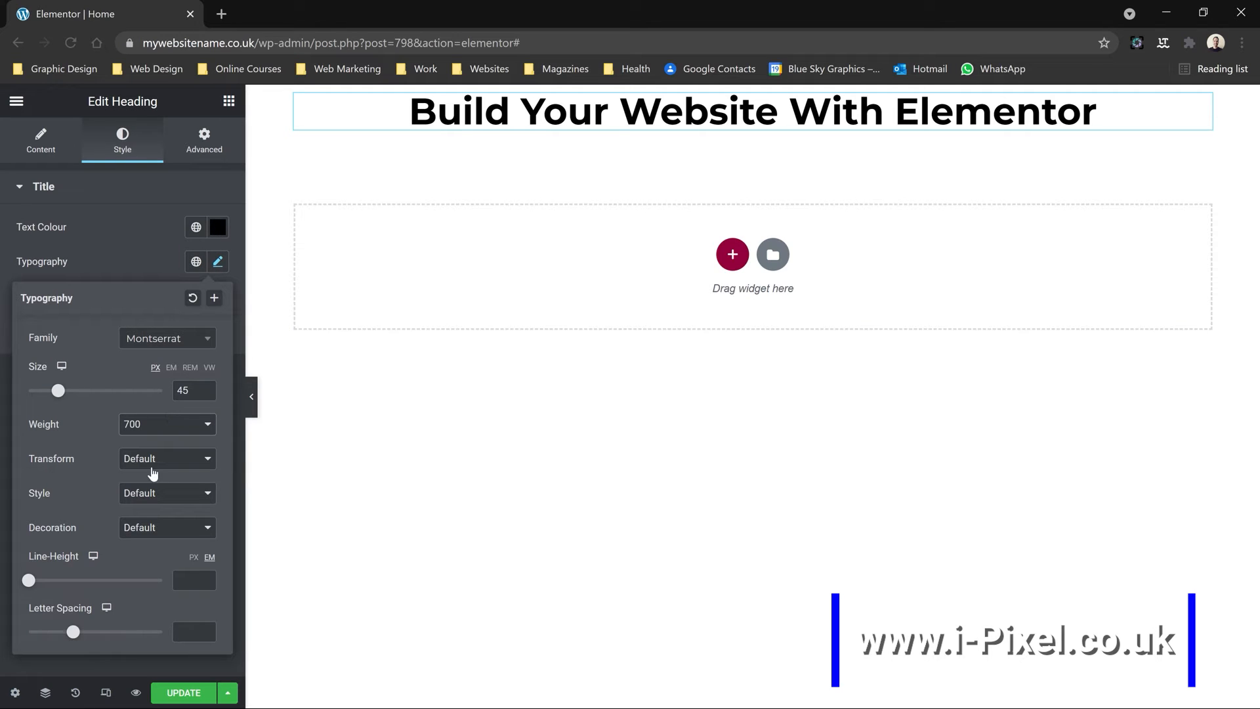
pyautogui.moveTo(164, 458)
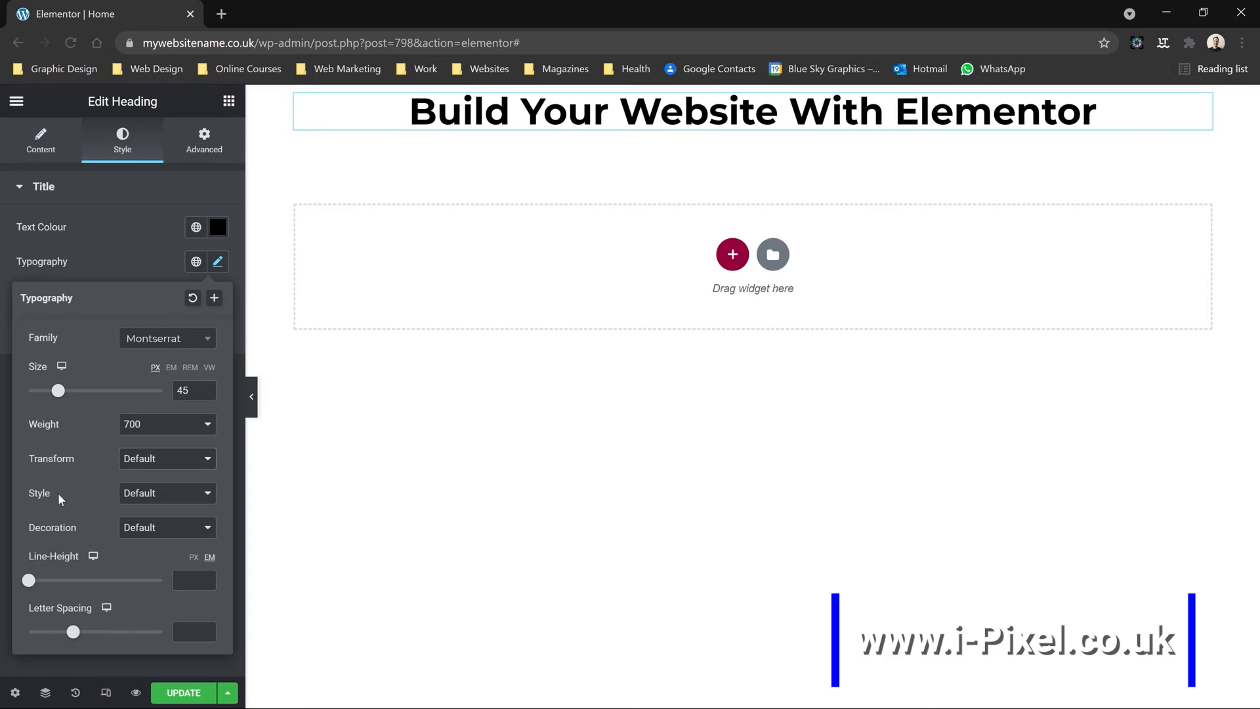
pyautogui.click(166, 492)
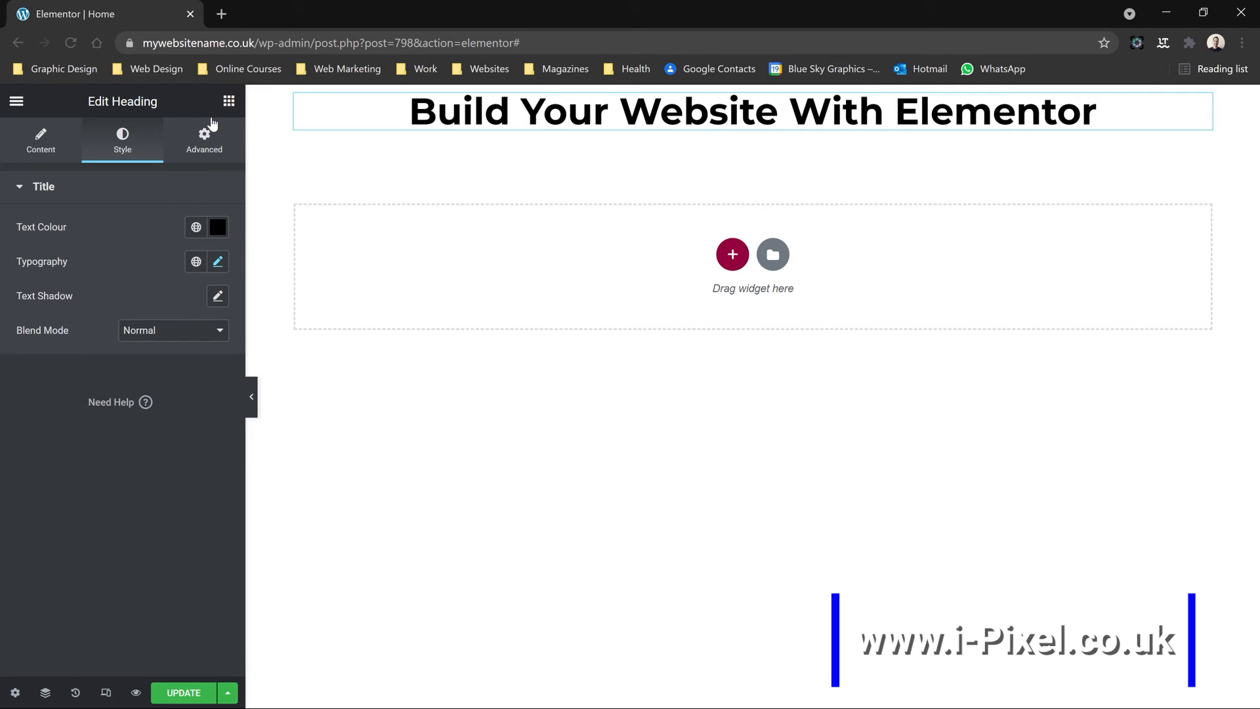
# Add a Text Editor paragraph below the heading, centred with #090101 text colour.
pyautogui.click(229, 100)
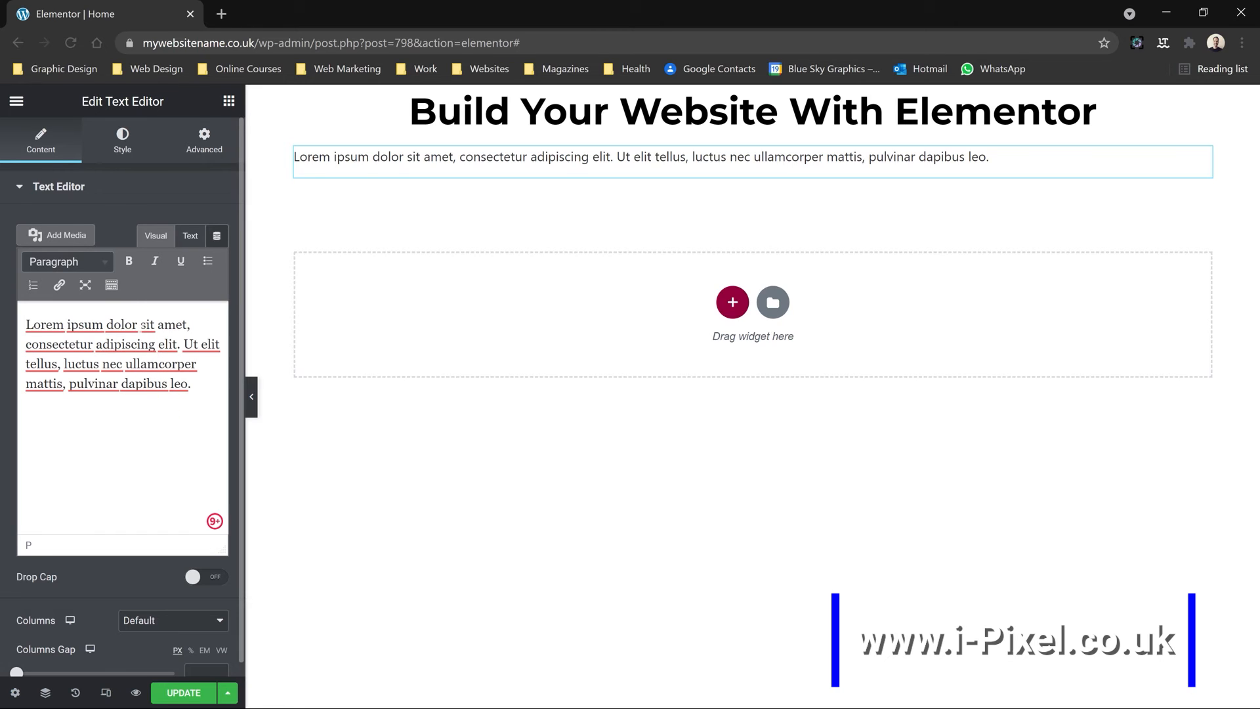
pyautogui.click(122, 139)
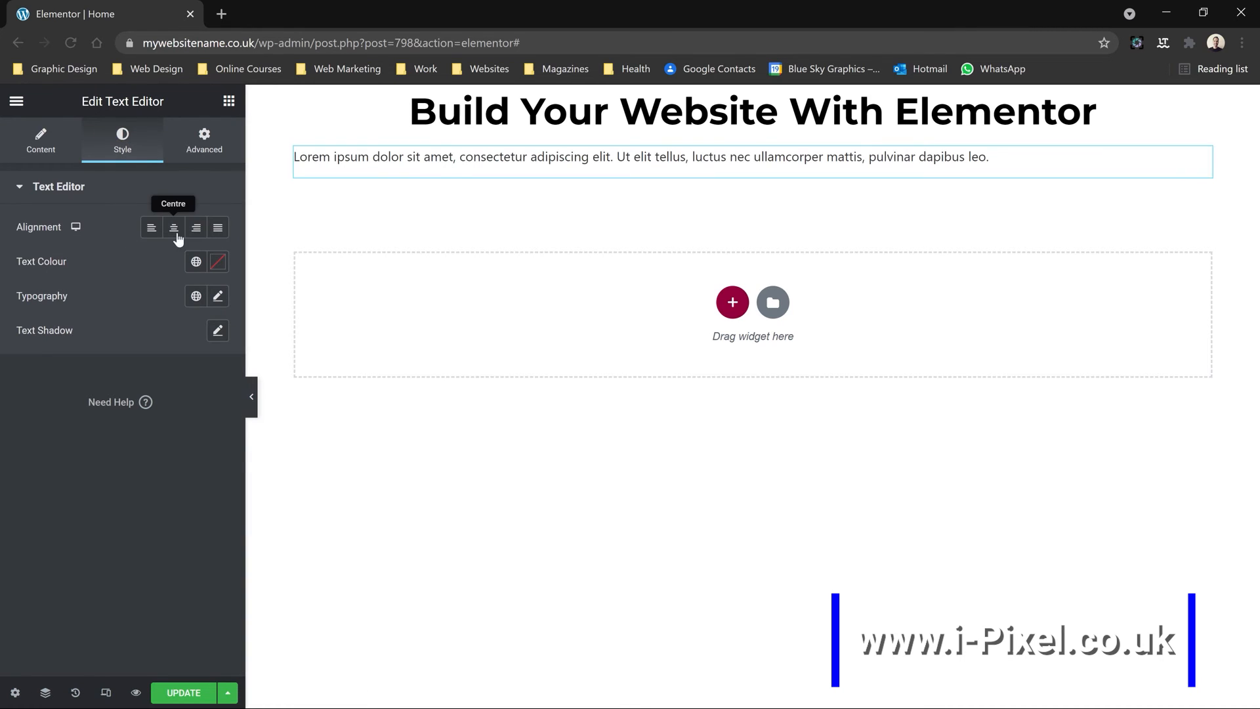
pyautogui.click(216, 262)
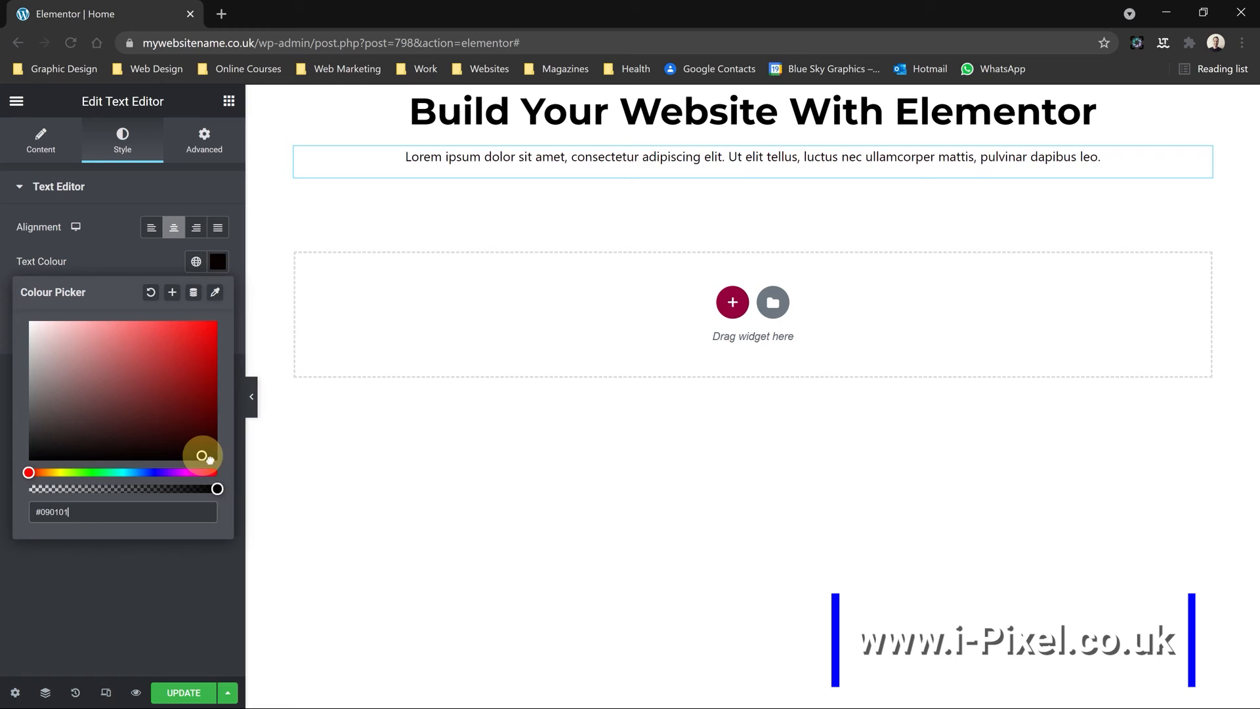
pyautogui.click(752, 111)
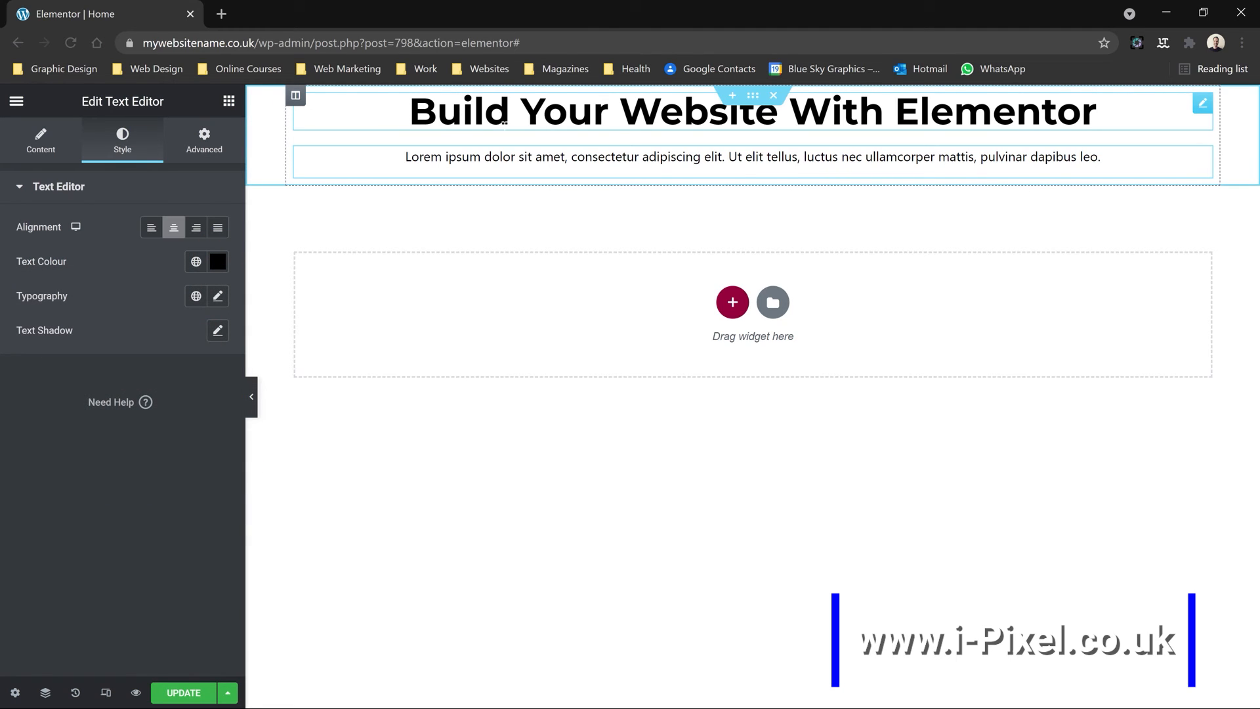
pyautogui.moveTo(373, 112)
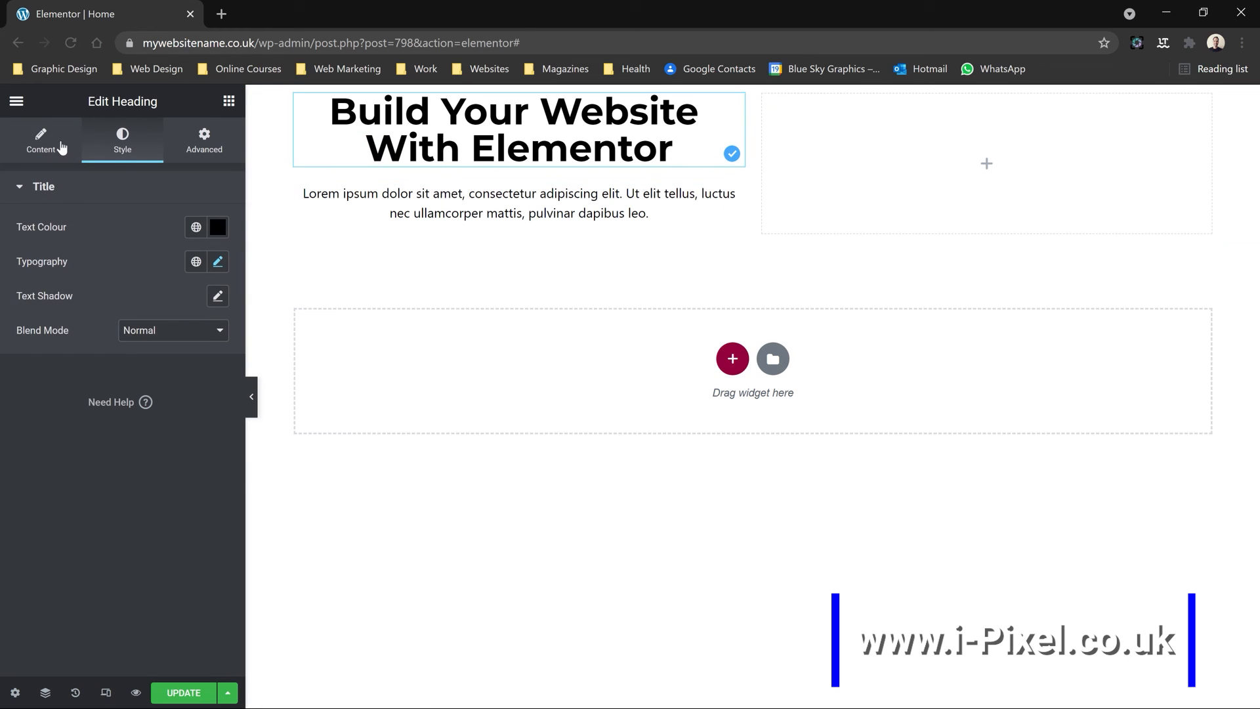
# Set the heading's alignment to Left in its content settings.
pyautogui.click(40, 139)
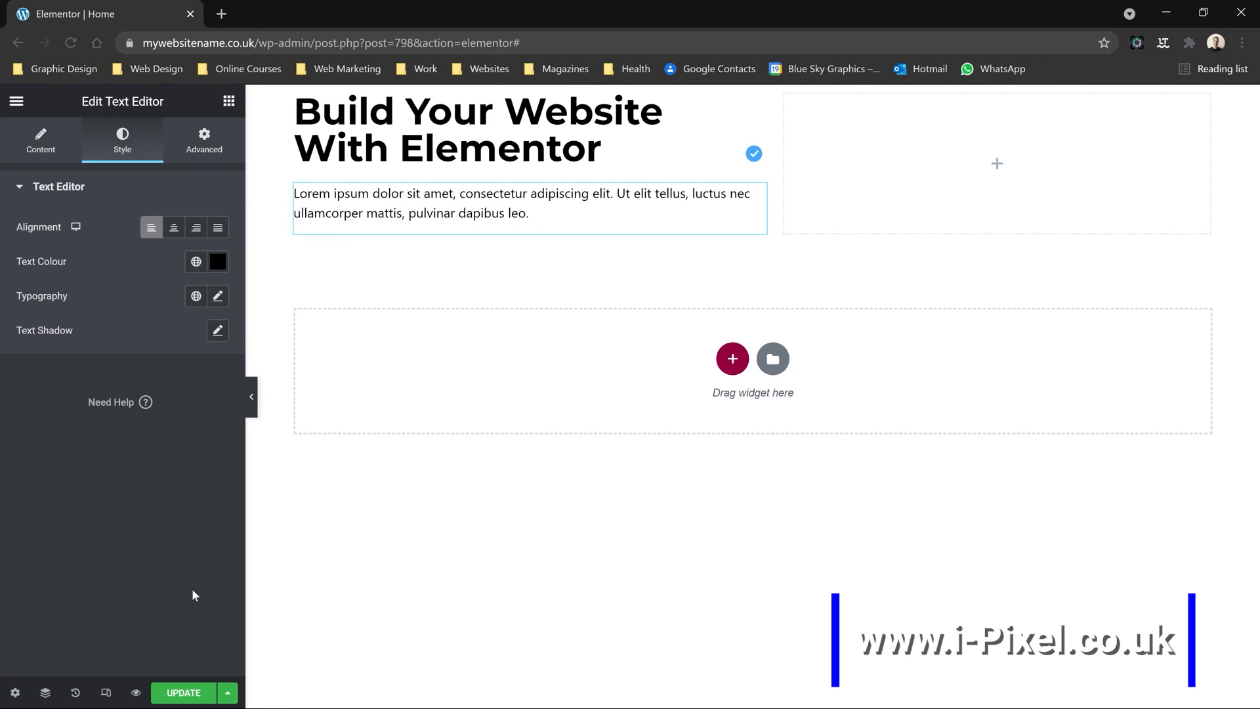
pyautogui.click(250, 397)
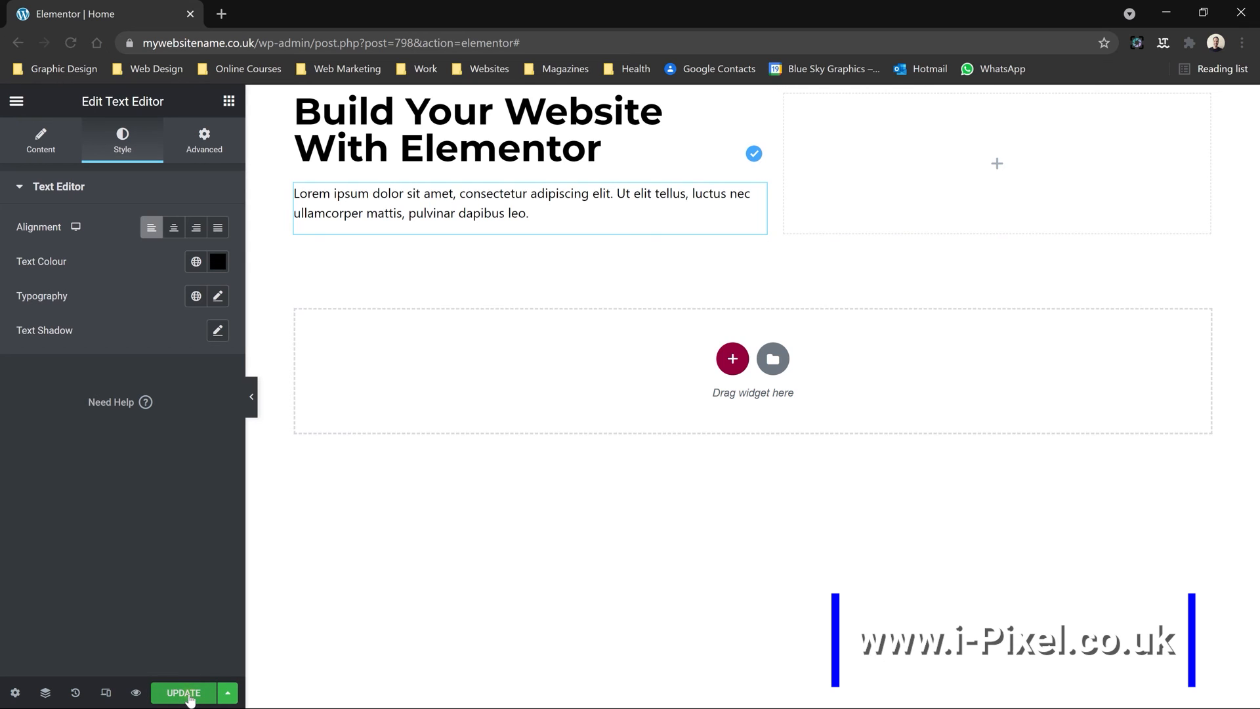
# Publish the page changes with Update and return to the widget library.
pyautogui.click(183, 693)
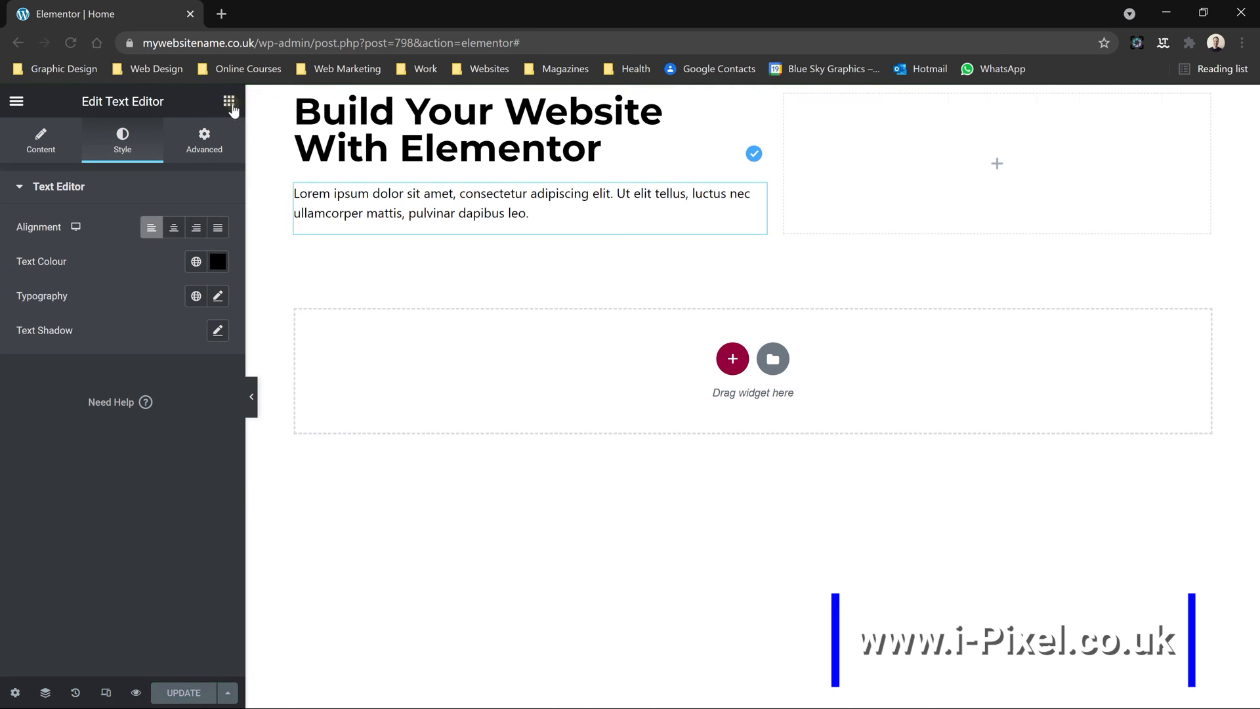
pyautogui.click(229, 101)
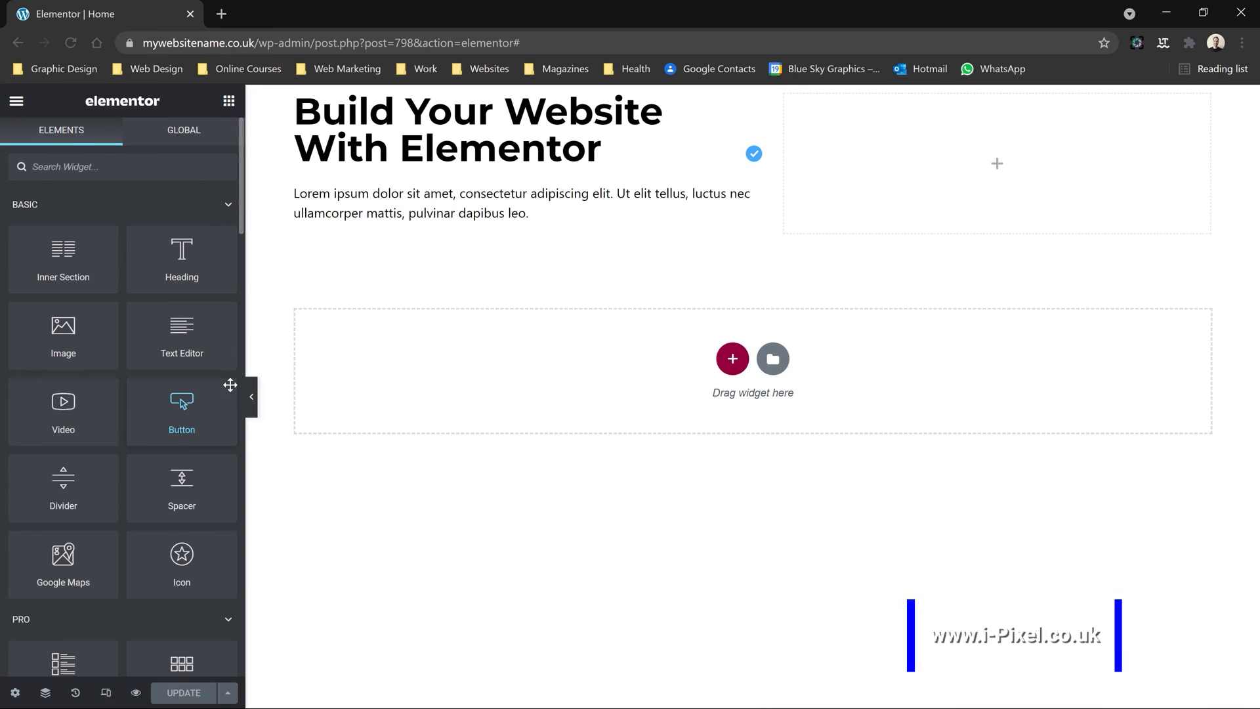